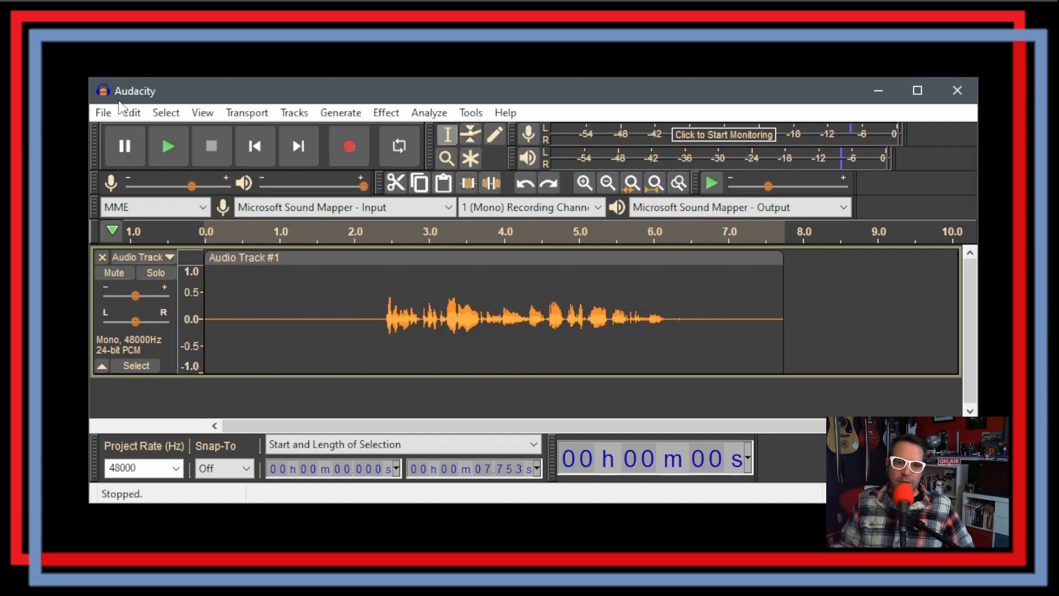
{"action": "mouse_move", "coordinate": [208, 94]}
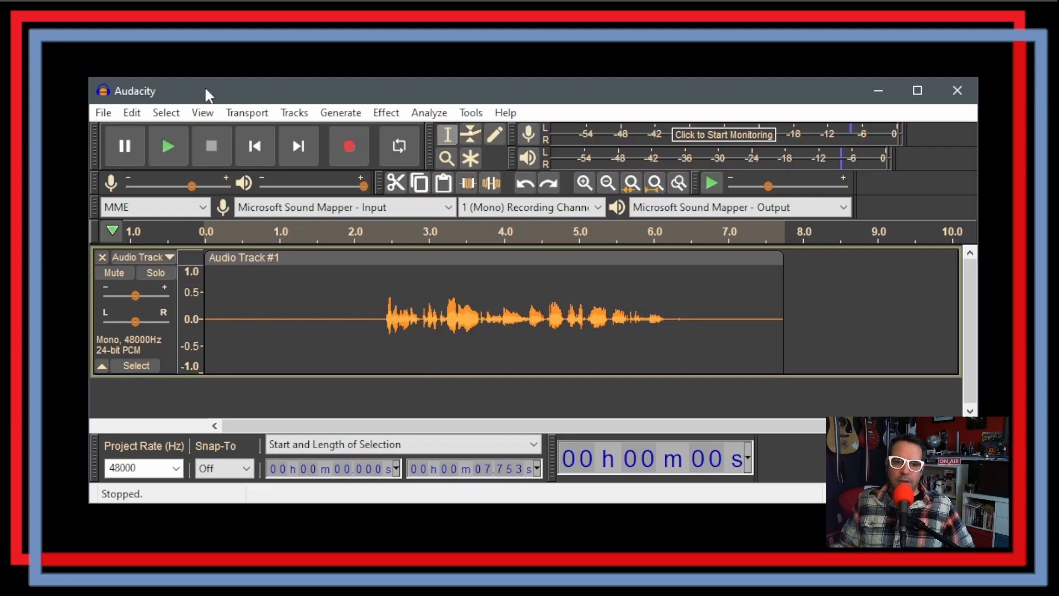
{"action": "mouse_move", "coordinate": [223, 95]}
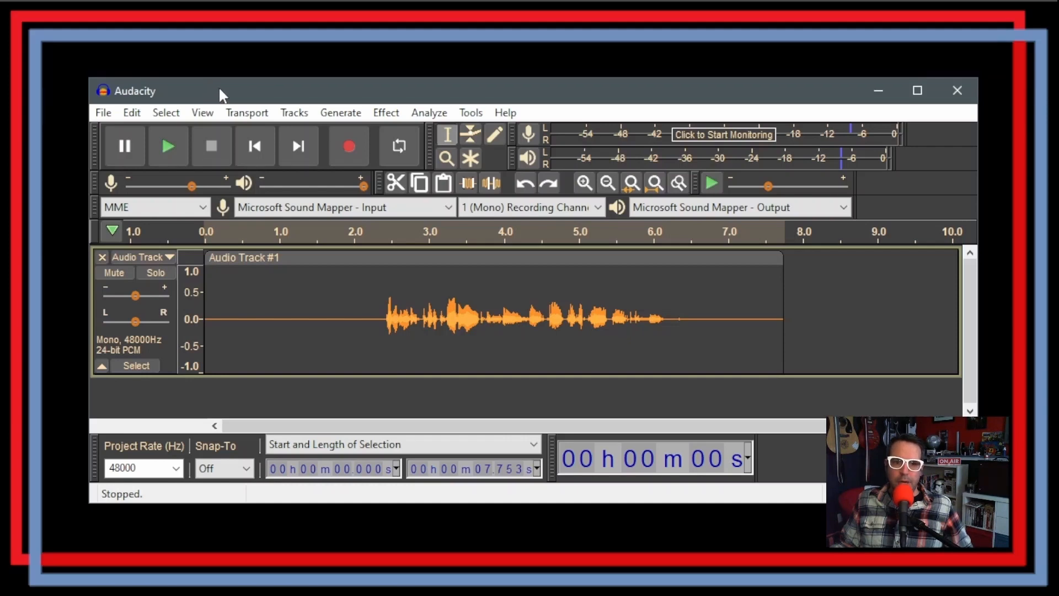
{"action": "mouse_move", "coordinate": [218, 185]}
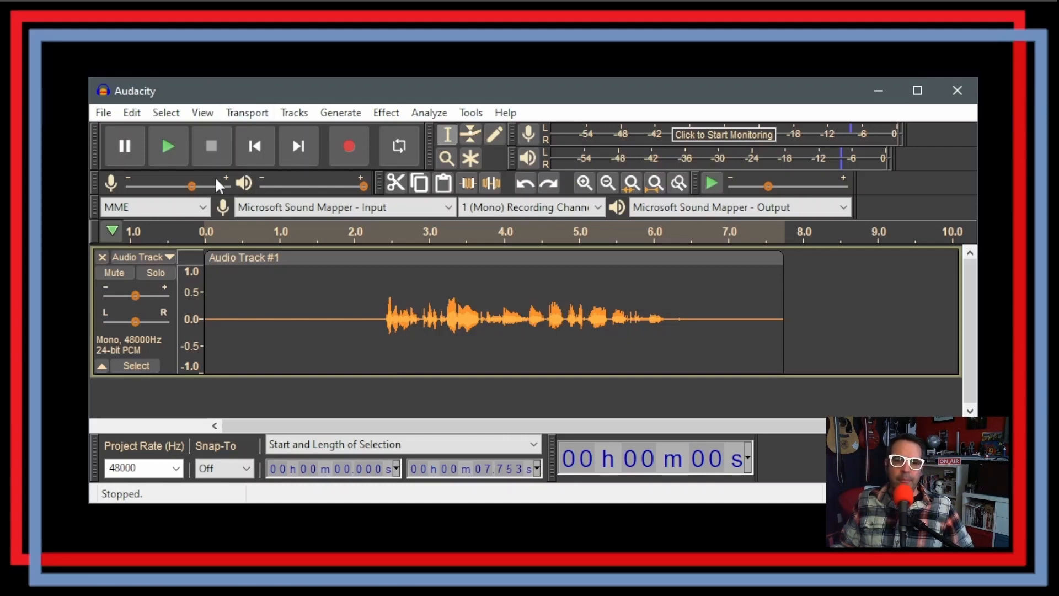
{"action": "mouse_move", "coordinate": [239, 279]}
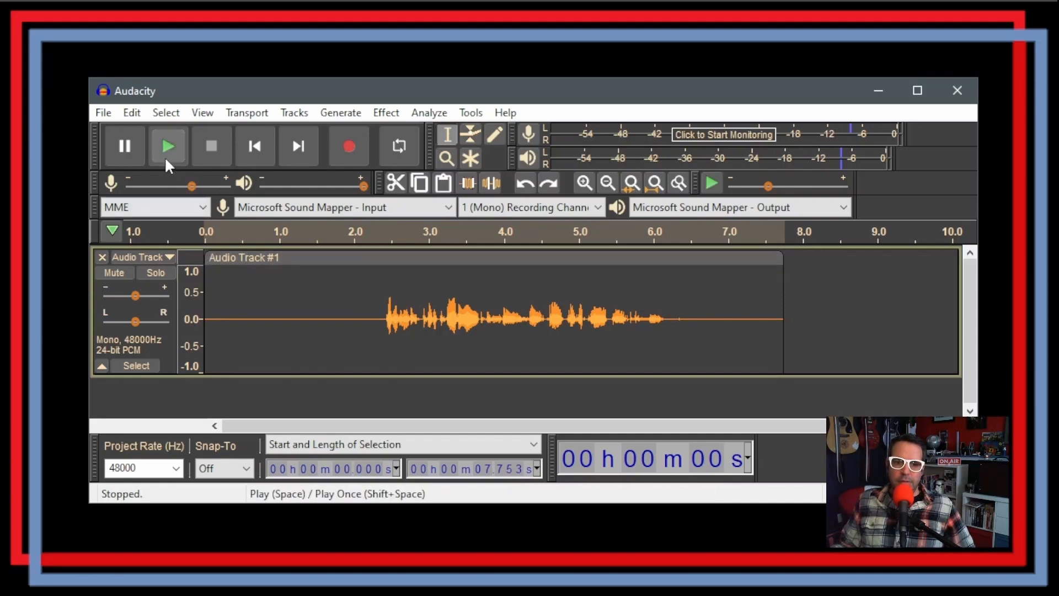
Audition the recorded voice, then select the entire audio track for processing.
{"action": "left_click", "coordinate": [167, 145]}
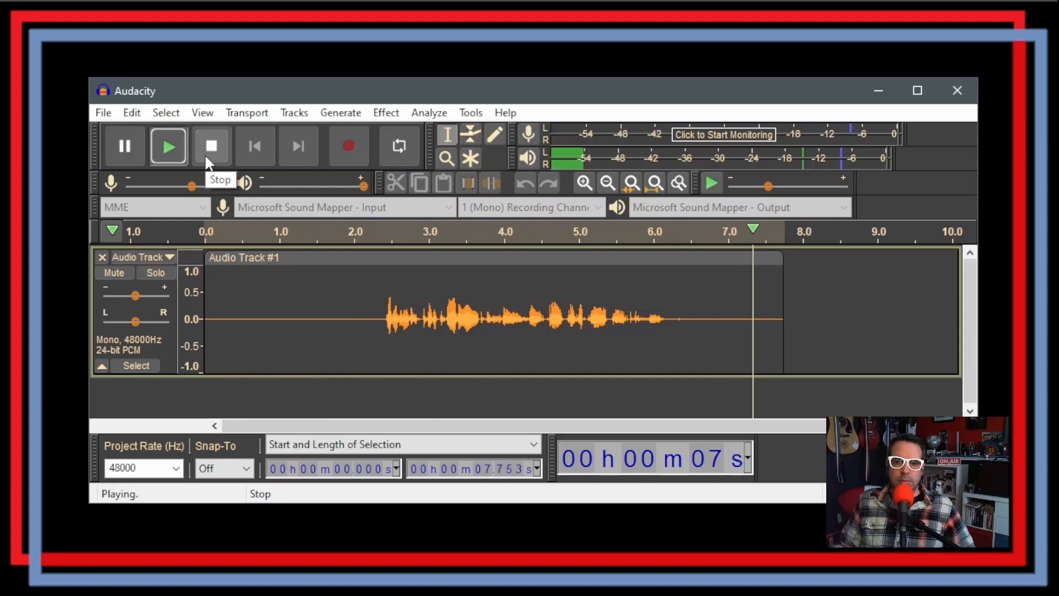
{"action": "left_click", "coordinate": [212, 145]}
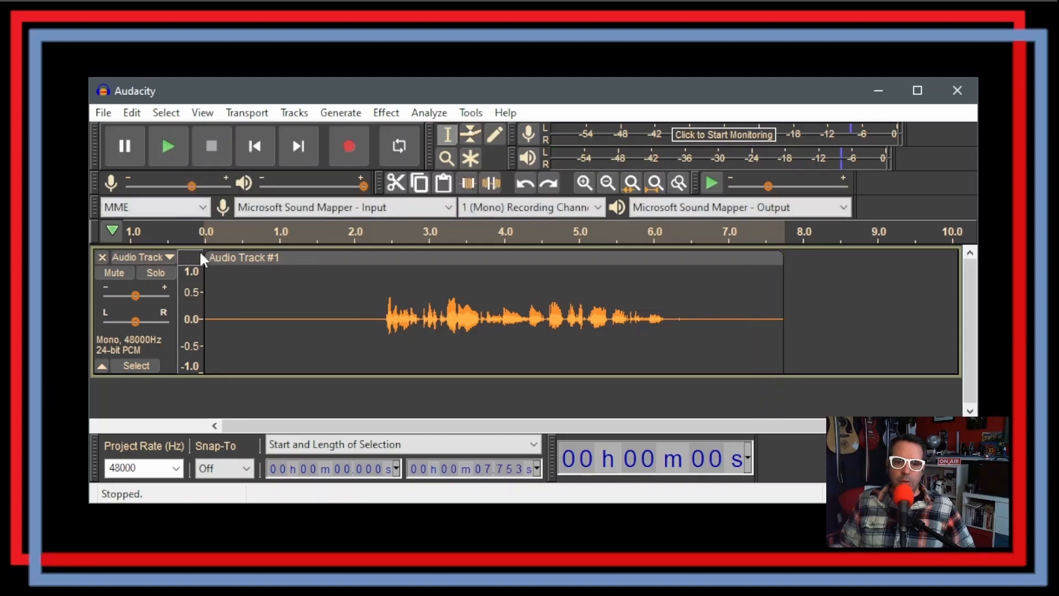
{"action": "mouse_move", "coordinate": [353, 317]}
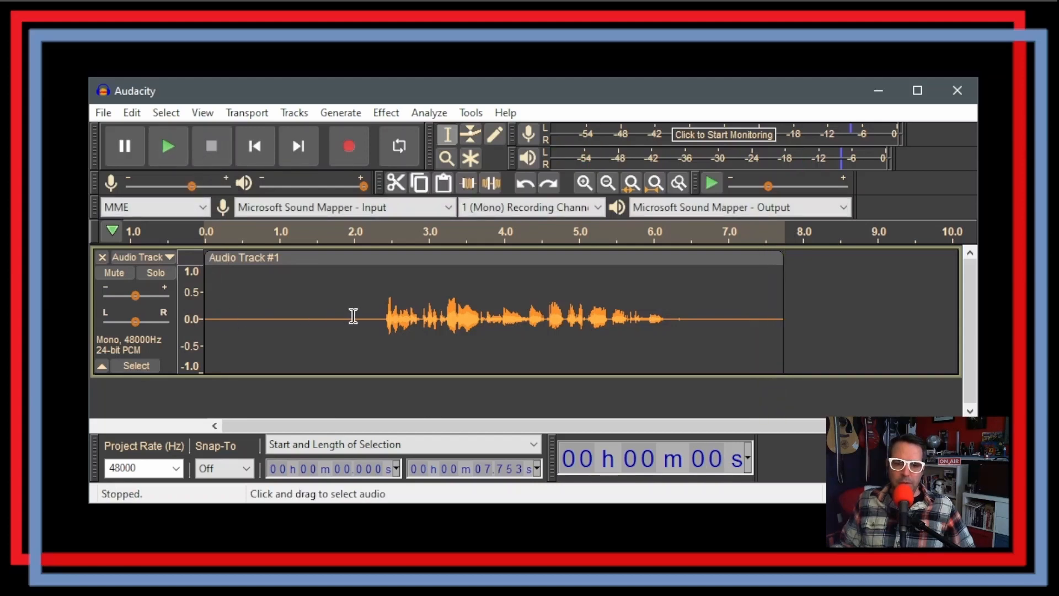
{"action": "mouse_move", "coordinate": [312, 350]}
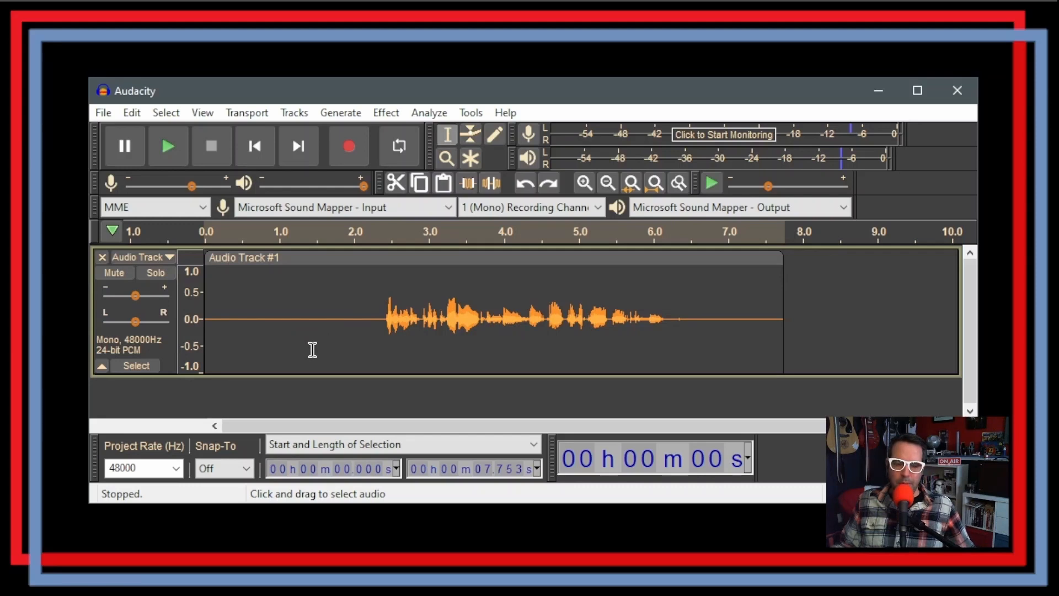
{"action": "mouse_move", "coordinate": [474, 342]}
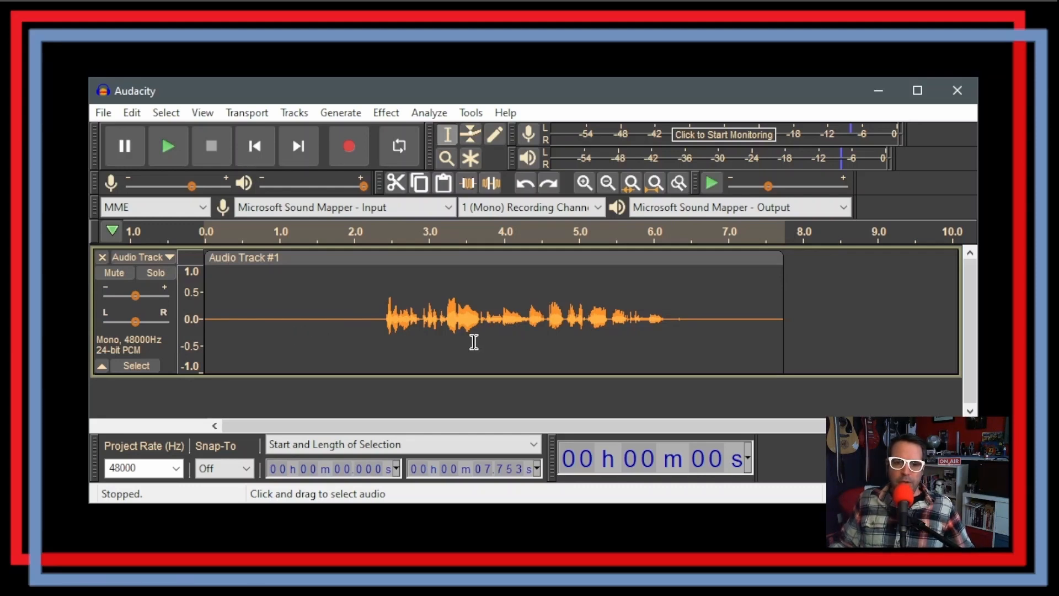
{"action": "mouse_move", "coordinate": [470, 345]}
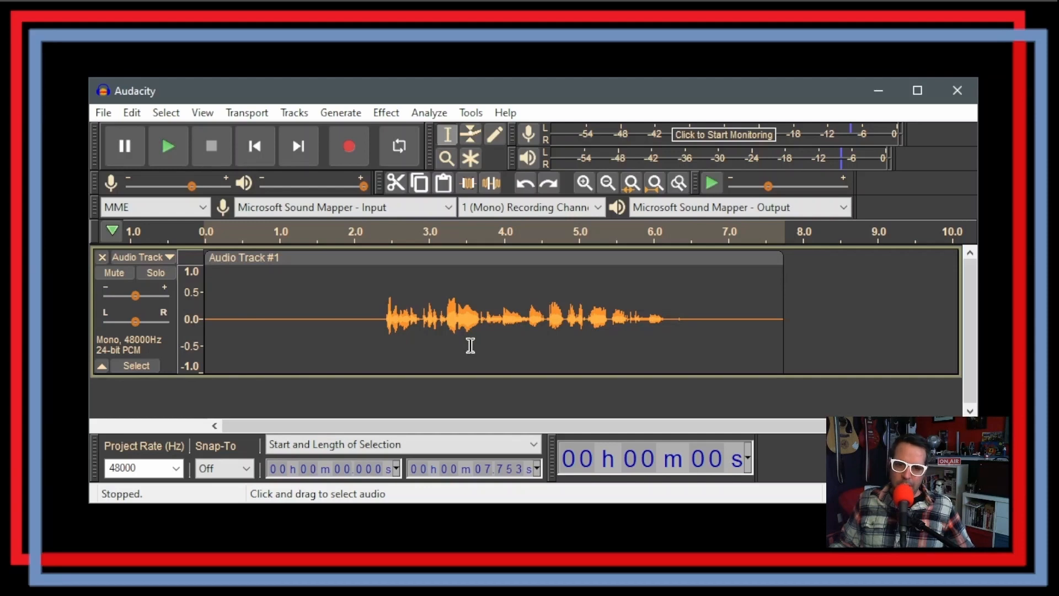
{"action": "mouse_move", "coordinate": [369, 316]}
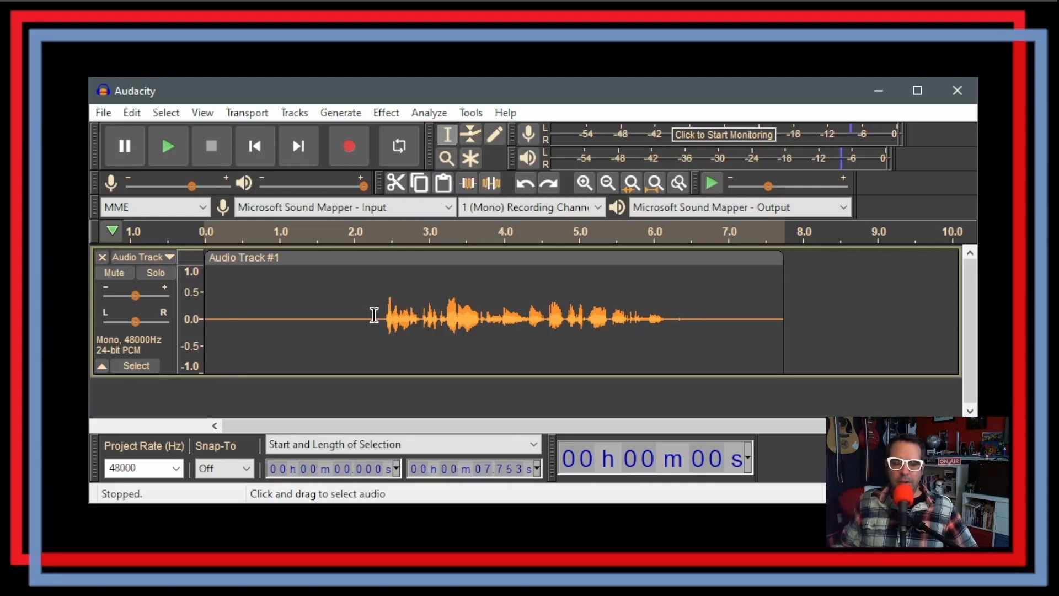
{"action": "mouse_move", "coordinate": [808, 328]}
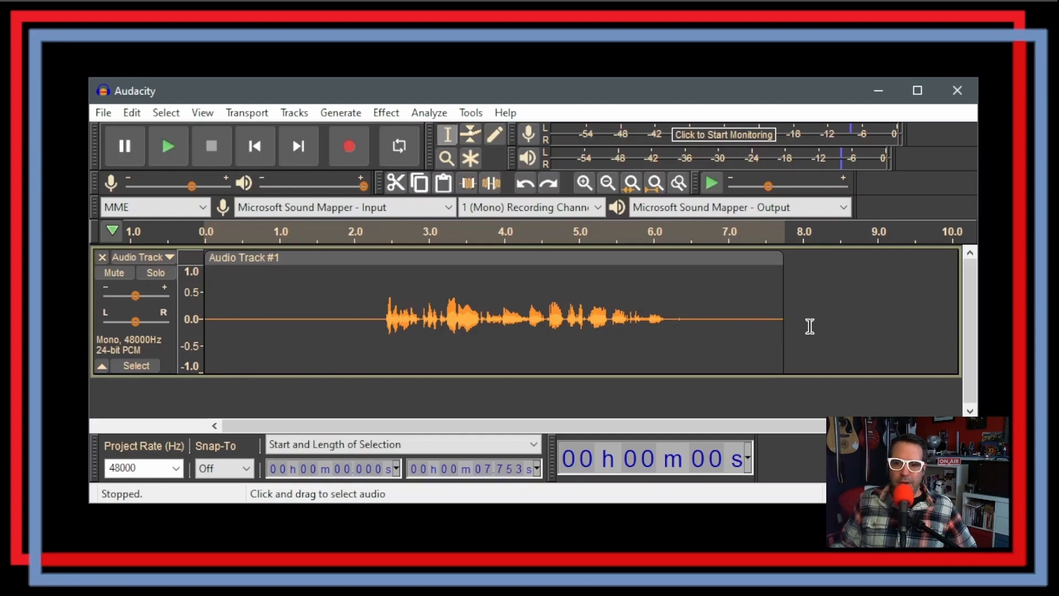
{"action": "left_click", "coordinate": [810, 318]}
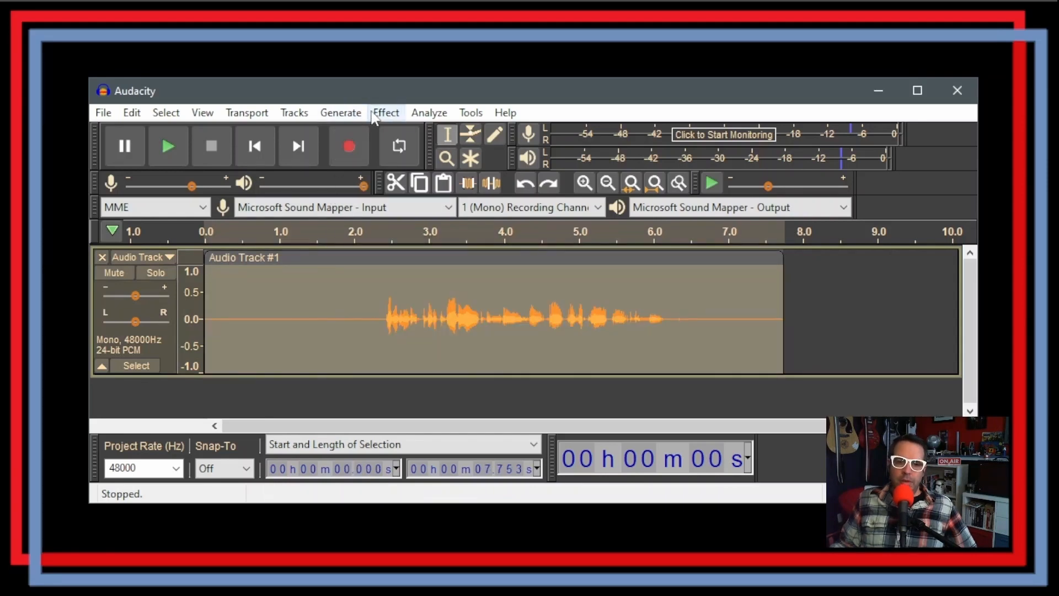
Apply the Compressor with threshold -12 dB, ratio 2:1 and make-up gain enabled.
{"action": "left_click", "coordinate": [385, 112]}
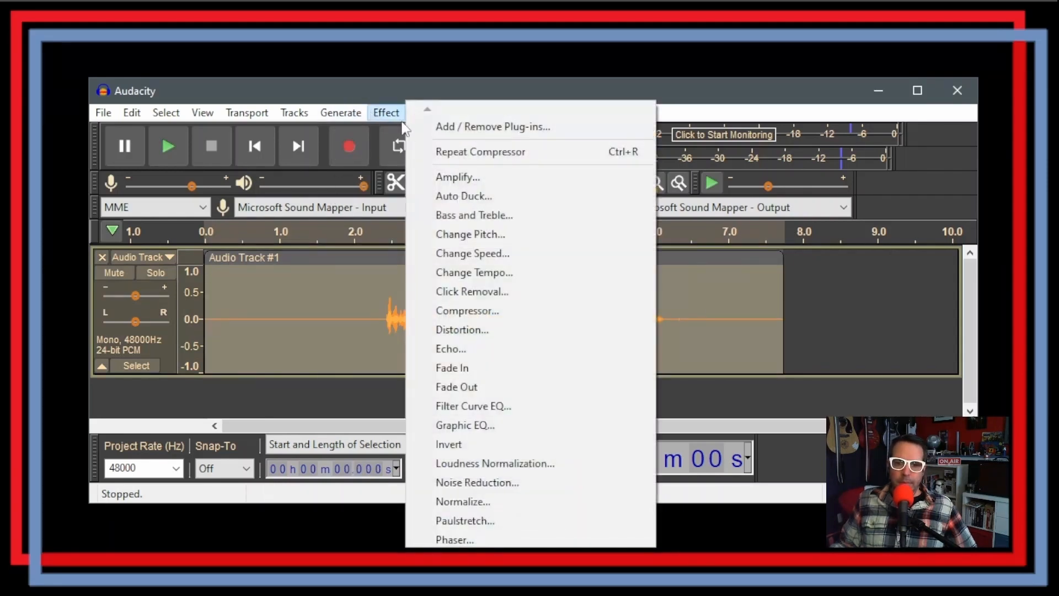
{"action": "mouse_move", "coordinate": [473, 312]}
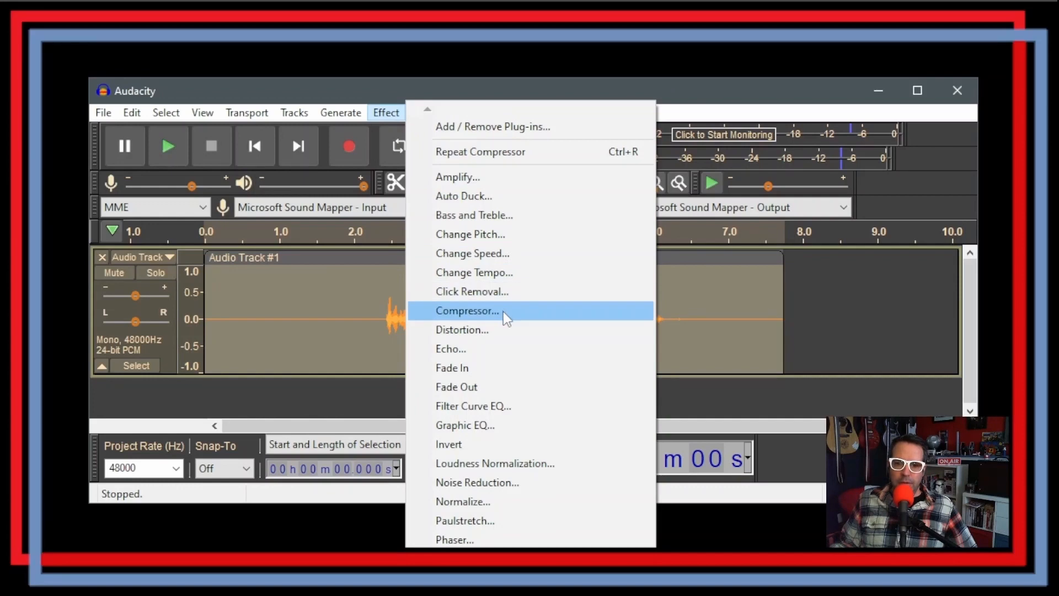
{"action": "left_click", "coordinate": [466, 311]}
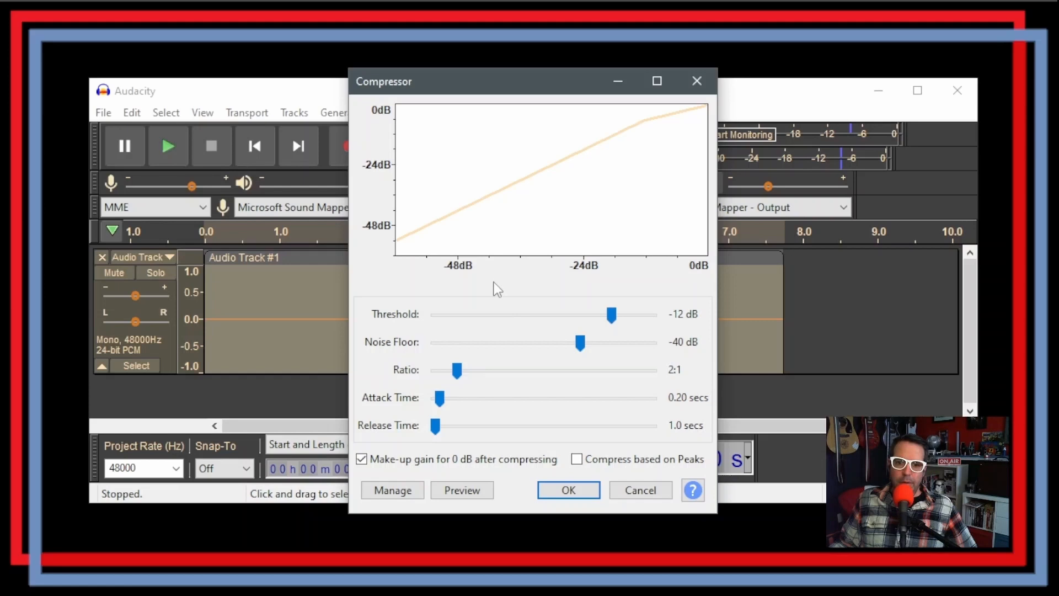
{"action": "mouse_move", "coordinate": [536, 404]}
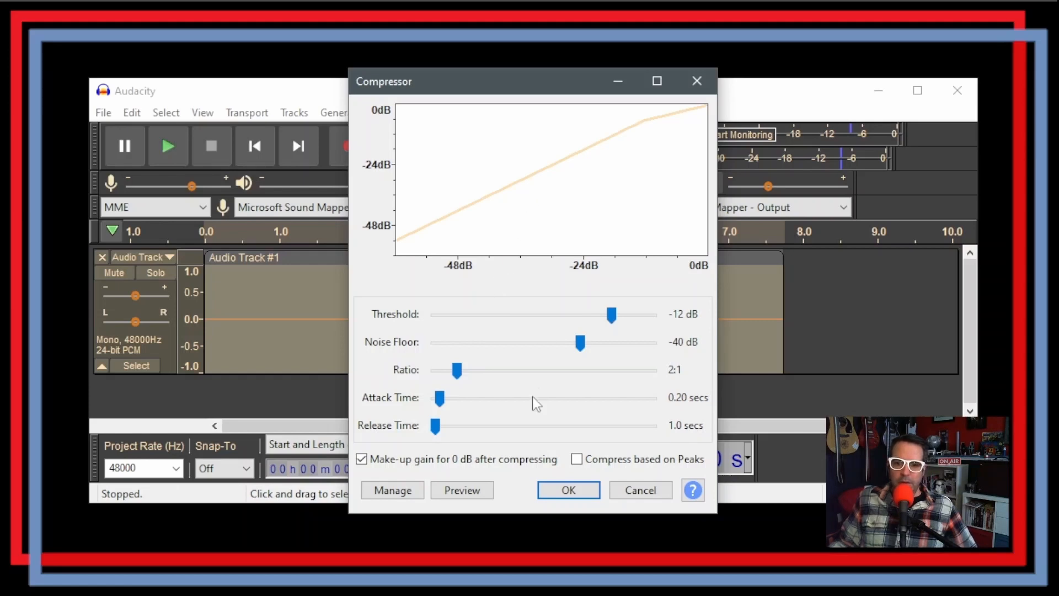
{"action": "mouse_move", "coordinate": [554, 387]}
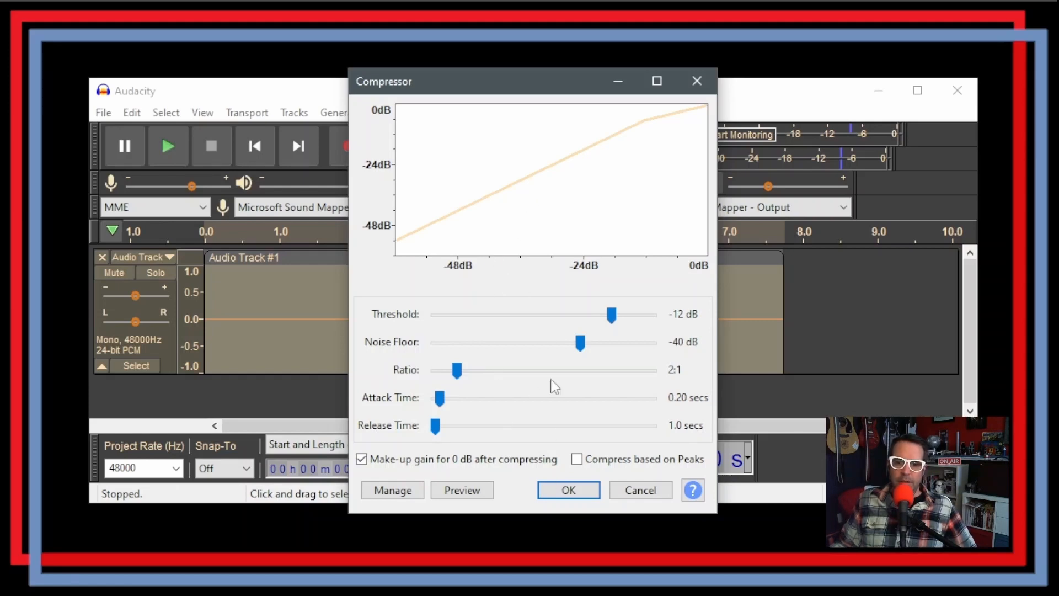
{"action": "mouse_move", "coordinate": [568, 489]}
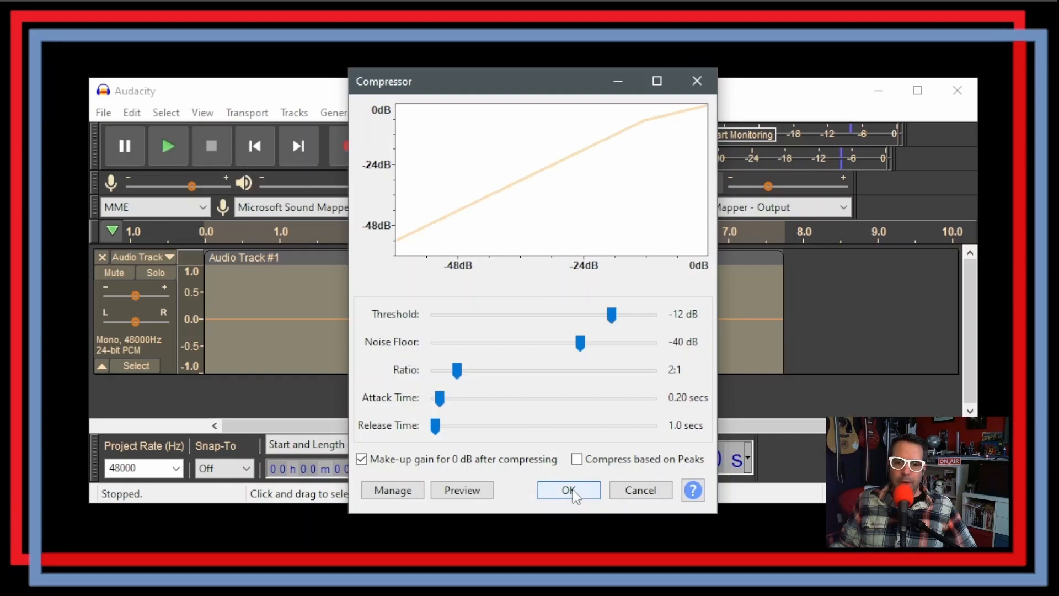
{"action": "left_click", "coordinate": [568, 489]}
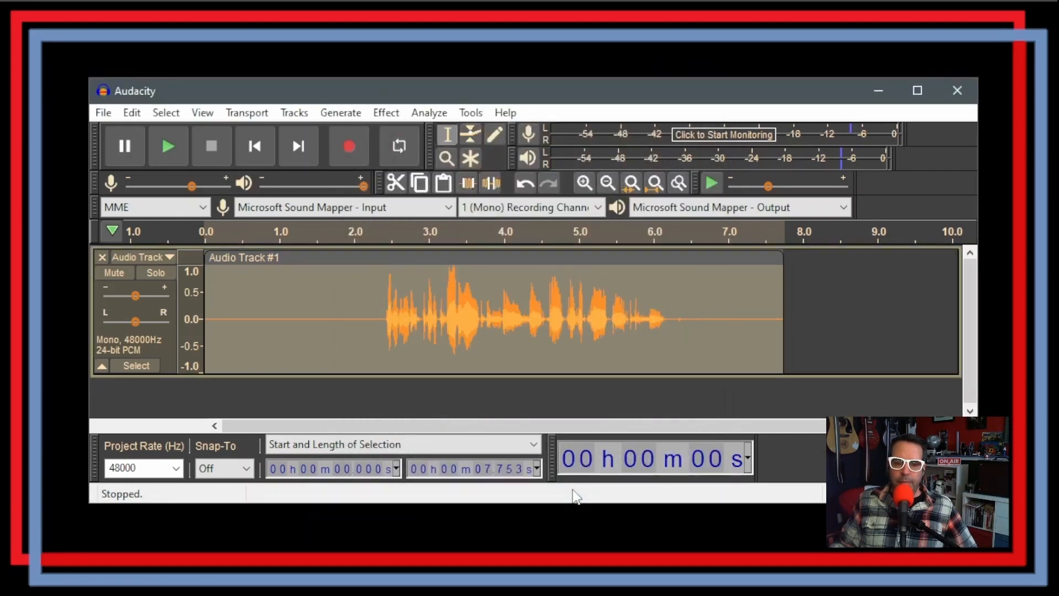
{"action": "mouse_move", "coordinate": [386, 112]}
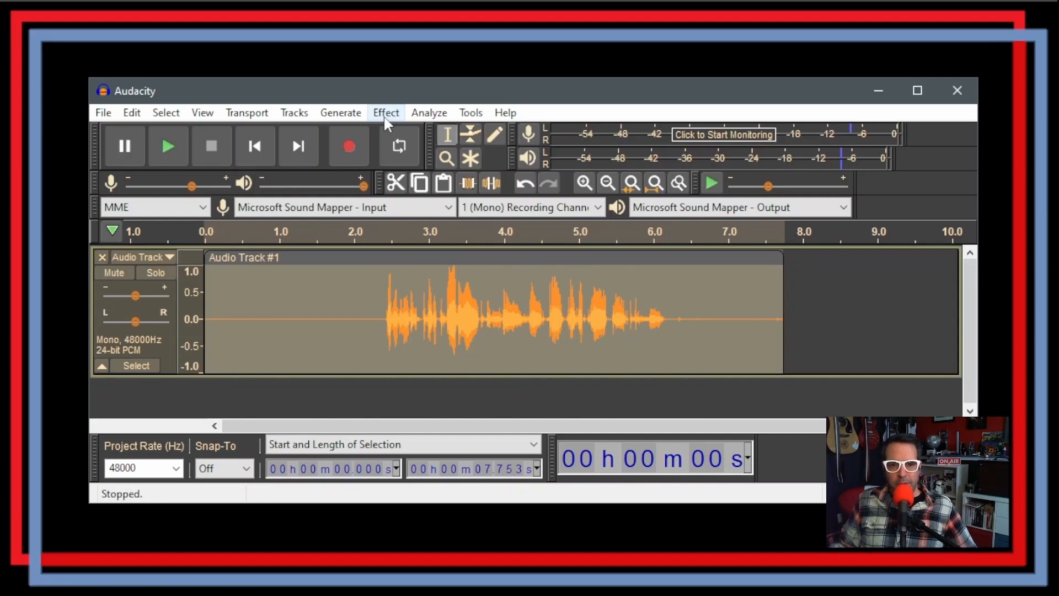
Apply Filter Curve EQ with the Bass Boost preset lowered to about +6 dB below 100 Hz.
{"action": "left_click", "coordinate": [385, 113]}
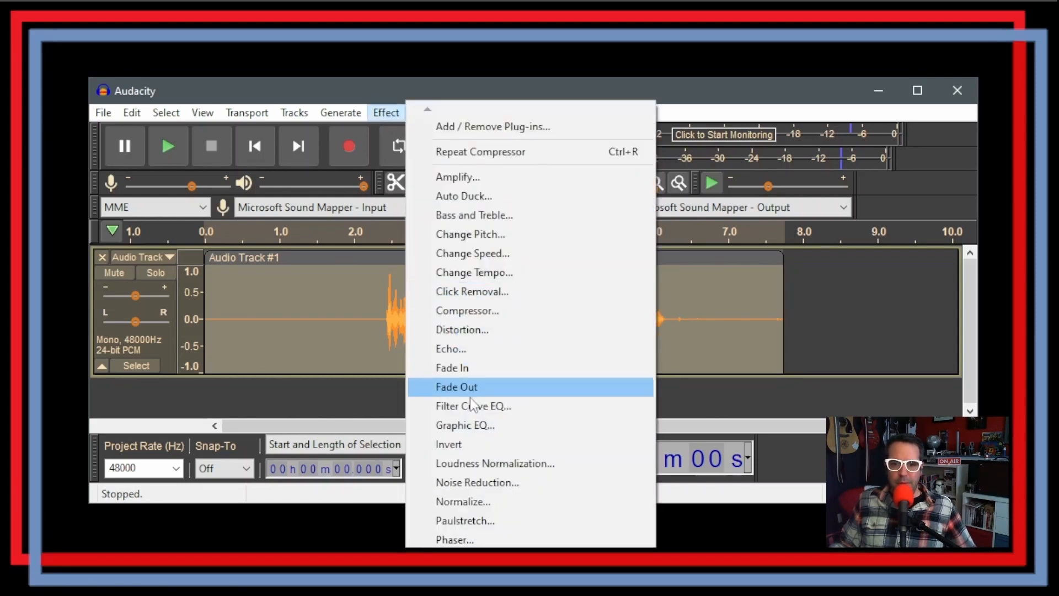
{"action": "mouse_move", "coordinate": [473, 406]}
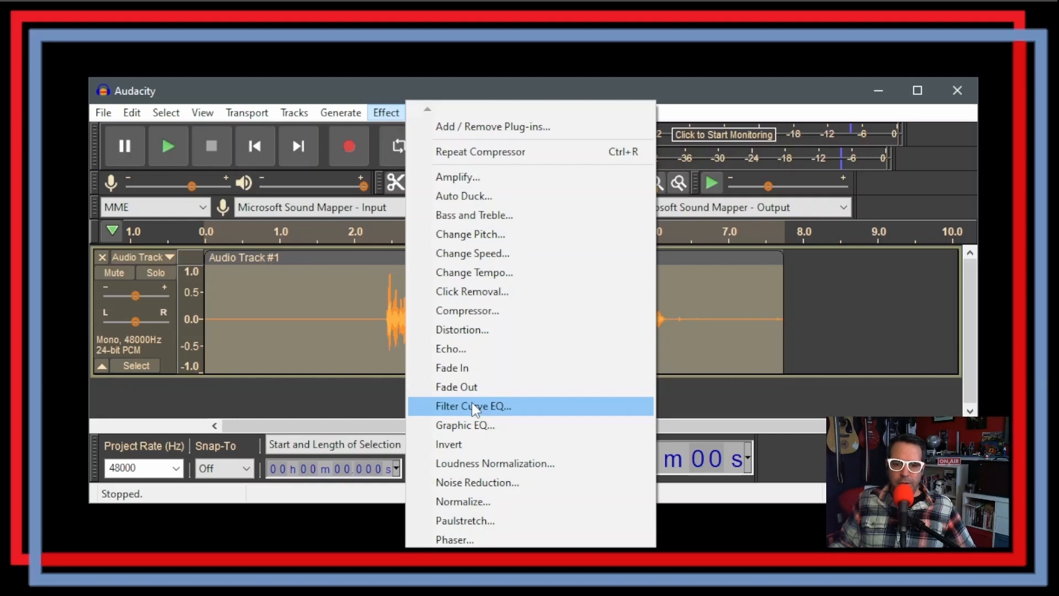
{"action": "left_click", "coordinate": [473, 406]}
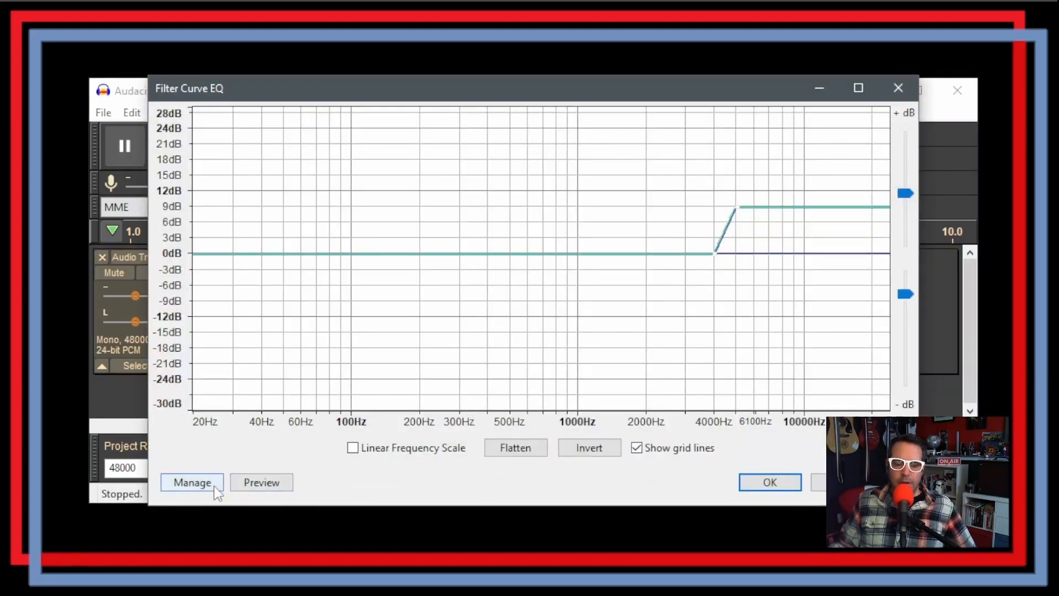
{"action": "left_click", "coordinate": [191, 482]}
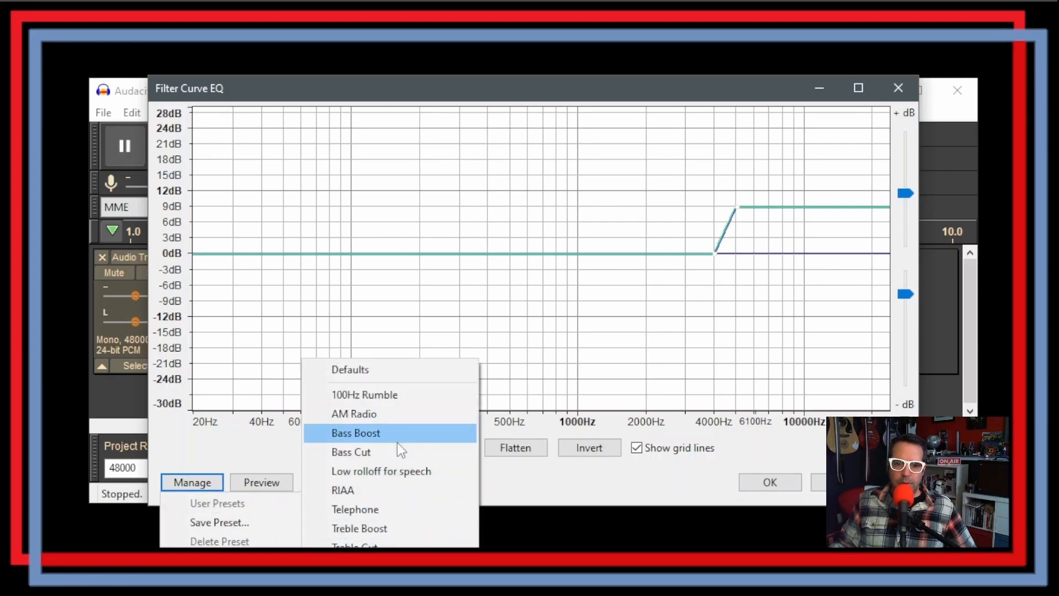
{"action": "left_click", "coordinate": [355, 432]}
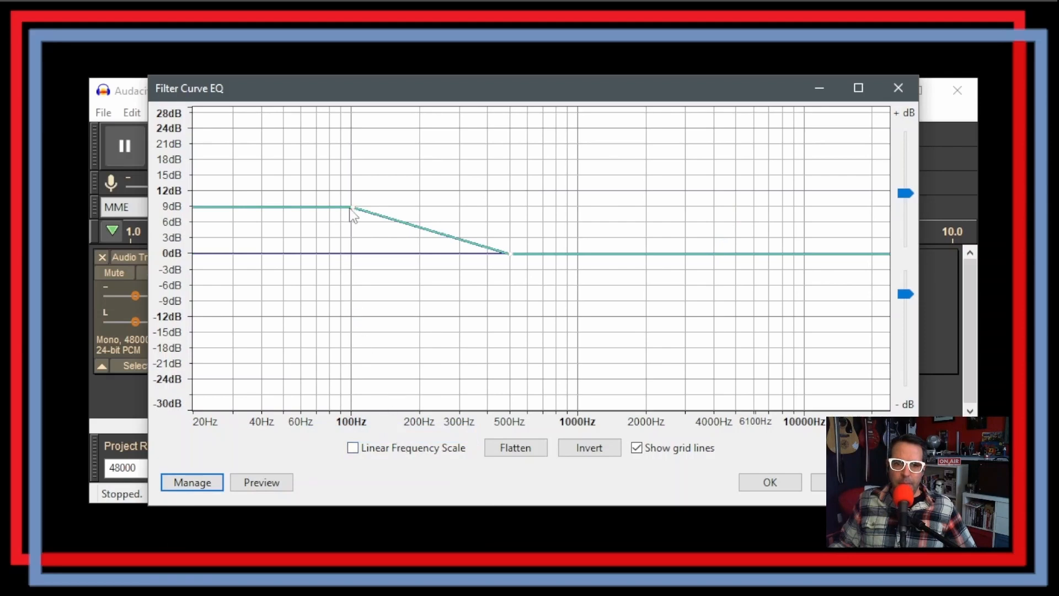
{"action": "left_click_drag", "start_coordinate": [351, 207], "coordinate": [354, 213]}
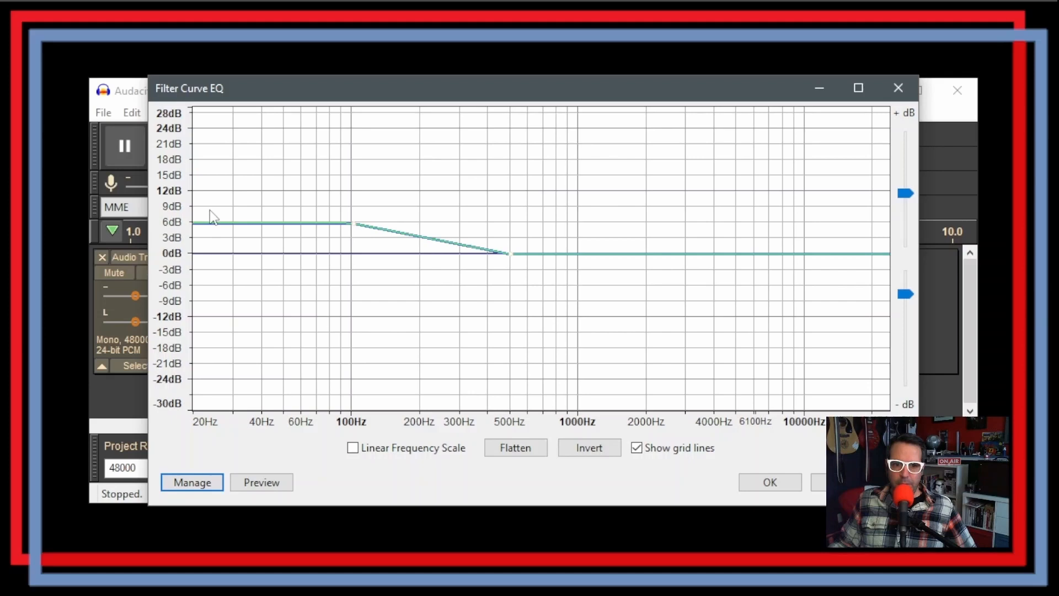
{"action": "mouse_move", "coordinate": [769, 482]}
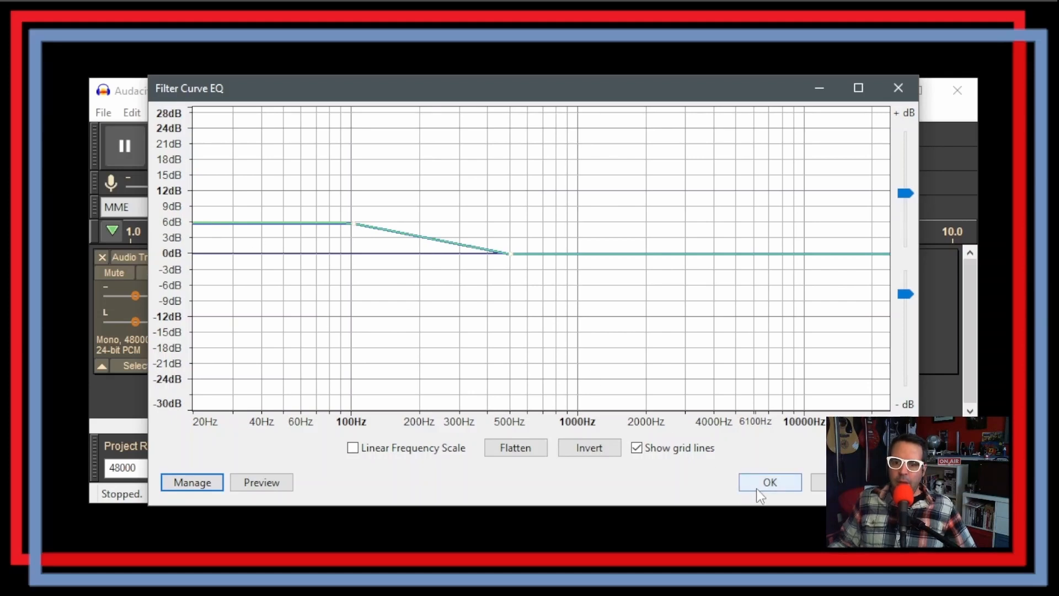
{"action": "left_click", "coordinate": [769, 482]}
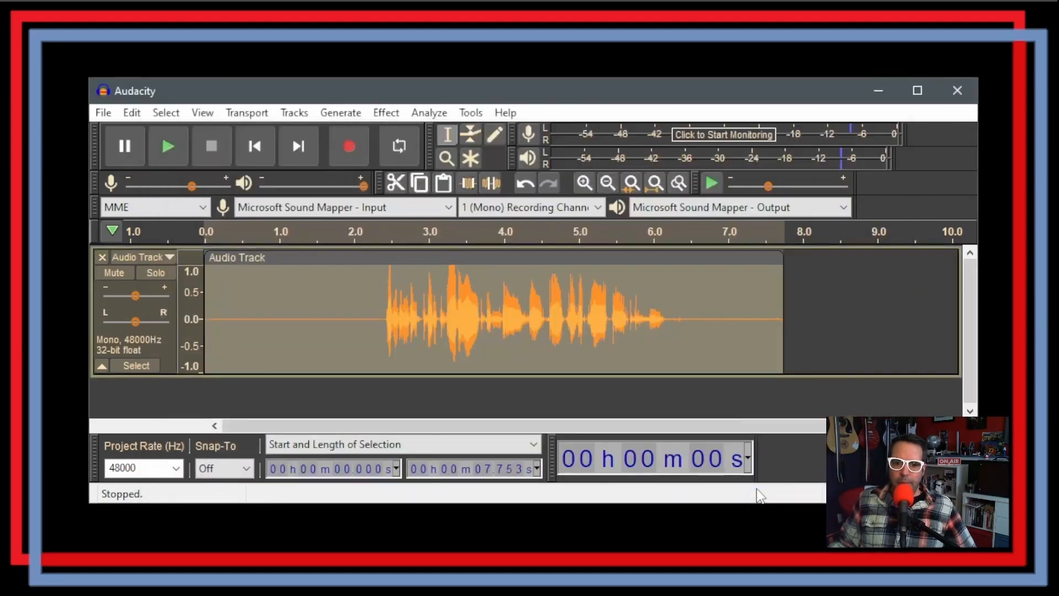
Apply Filter Curve EQ with the Treble Boost factory preset, lifting about +9 dB above 5 kHz.
{"action": "left_click", "coordinate": [386, 112]}
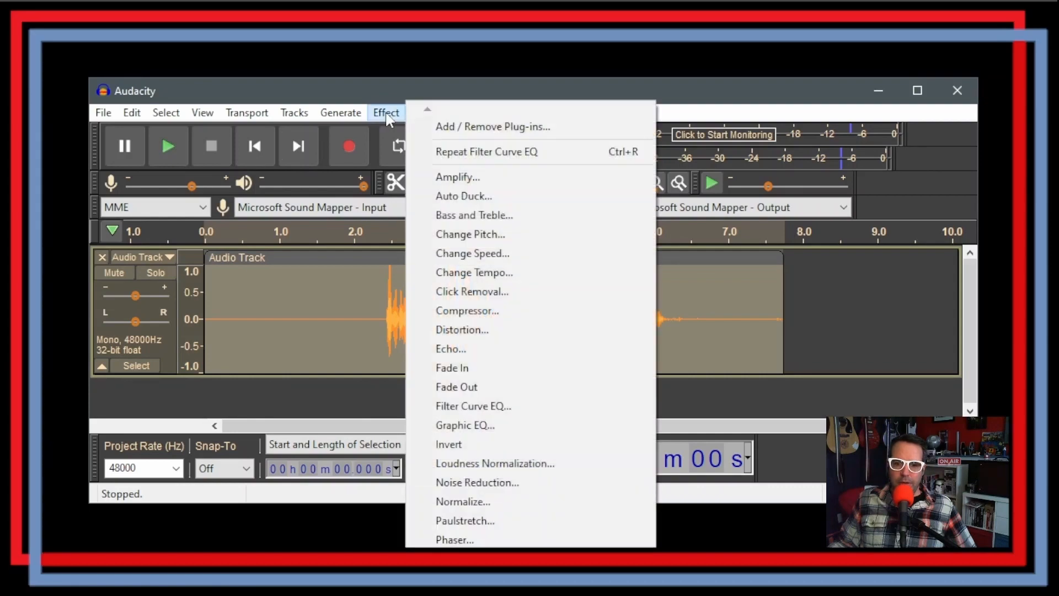
{"action": "mouse_move", "coordinate": [473, 405]}
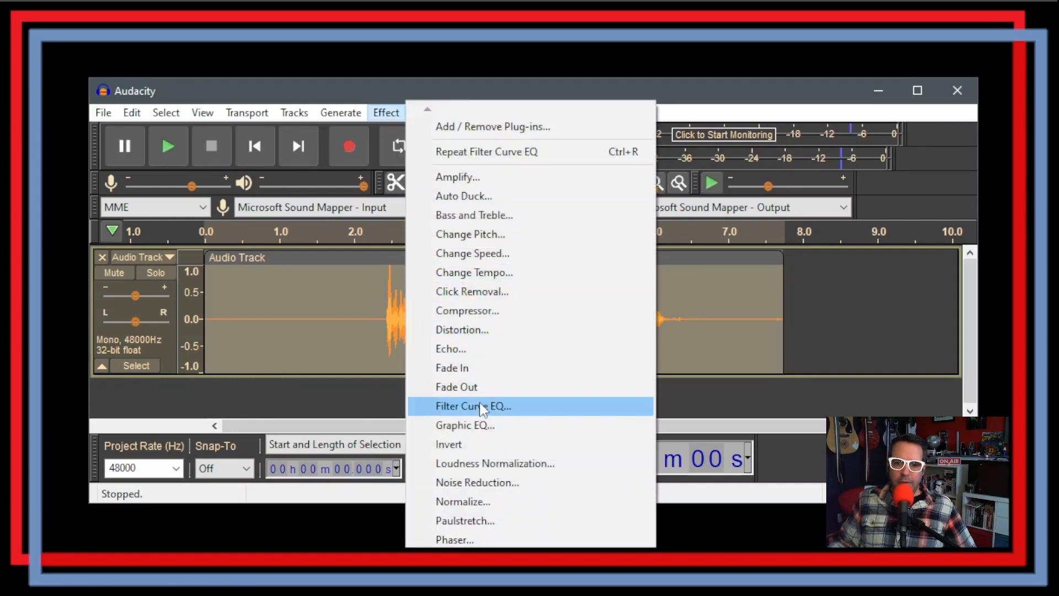
{"action": "left_click", "coordinate": [474, 406]}
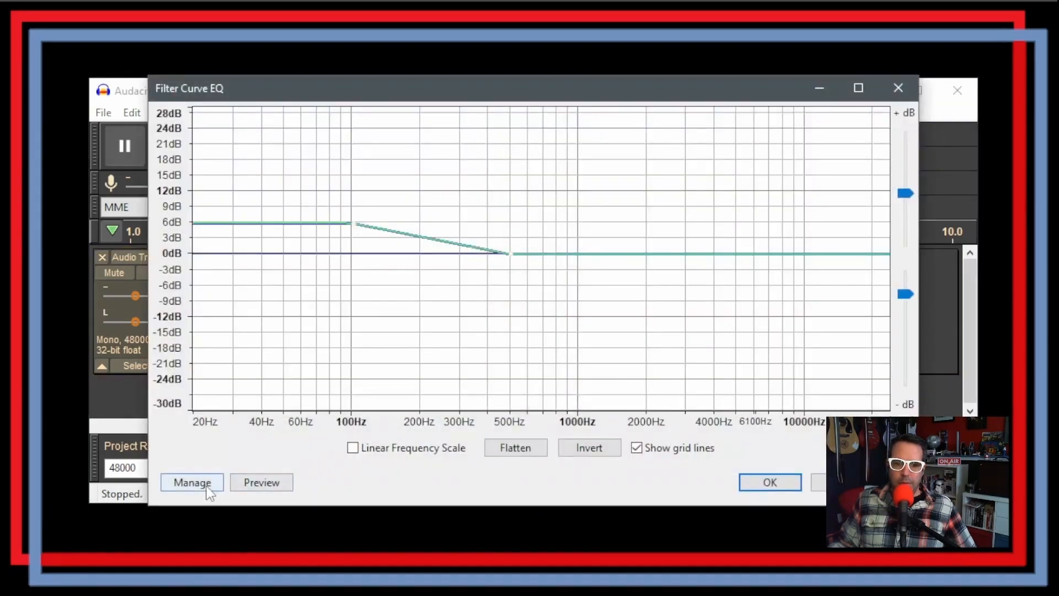
{"action": "left_click", "coordinate": [192, 482]}
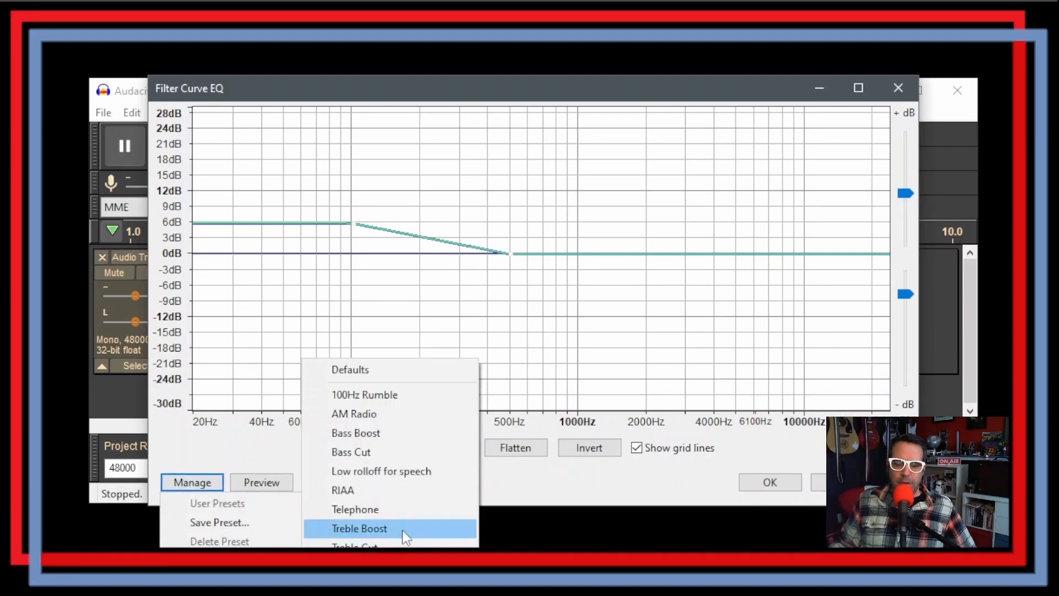
{"action": "left_click", "coordinate": [360, 529]}
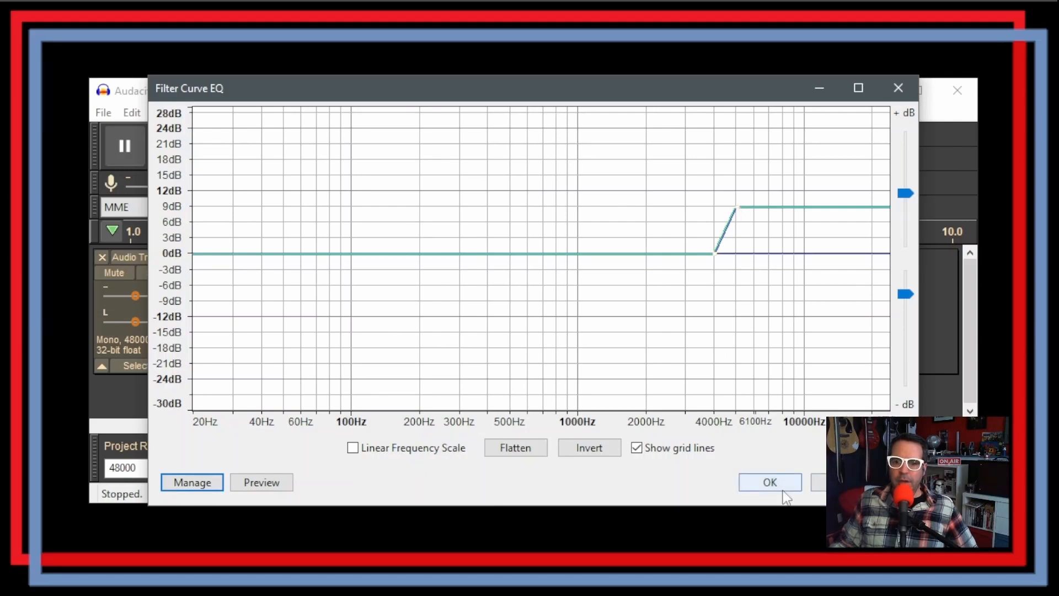
{"action": "left_click", "coordinate": [769, 482]}
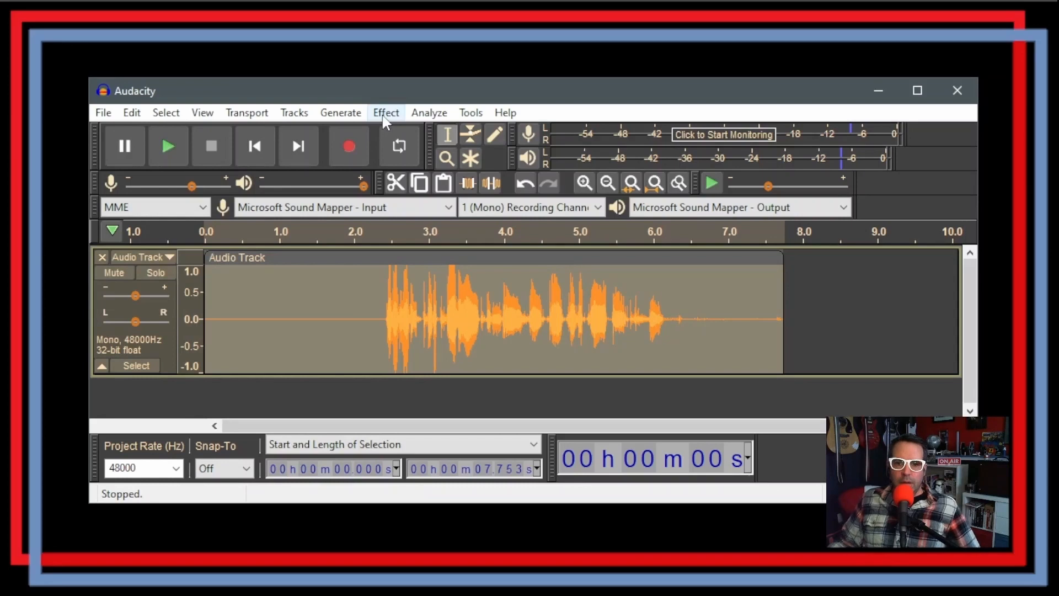
{"action": "mouse_move", "coordinate": [175, 179]}
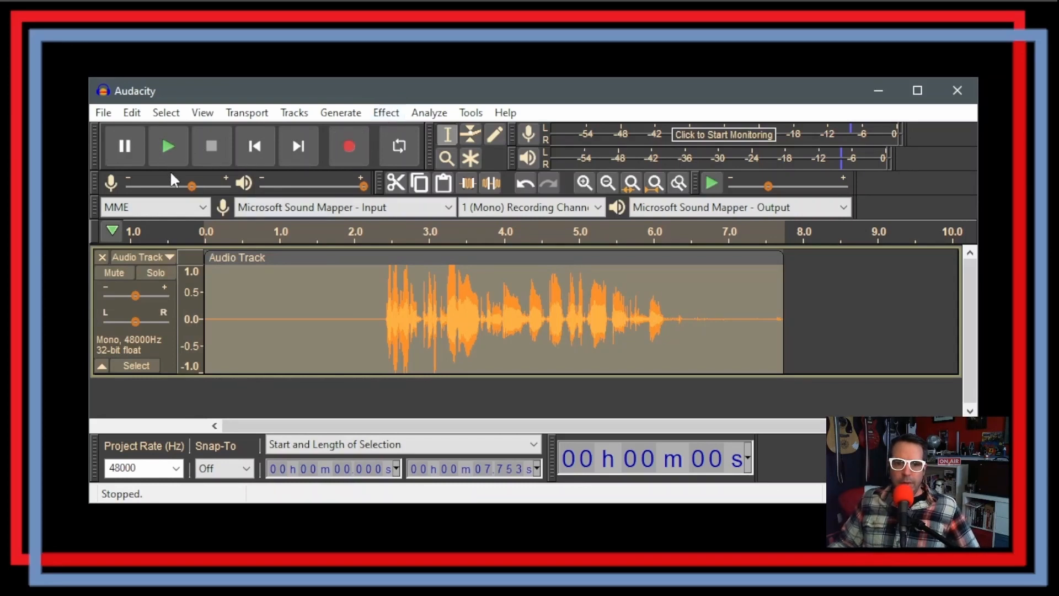
{"action": "left_click", "coordinate": [210, 318]}
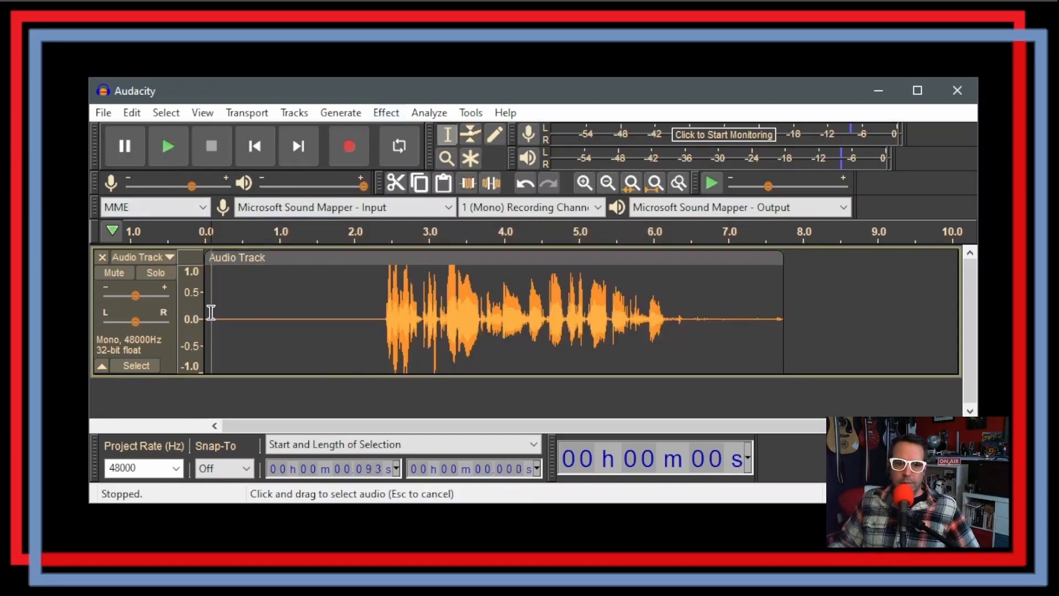
{"action": "left_click", "coordinate": [166, 146]}
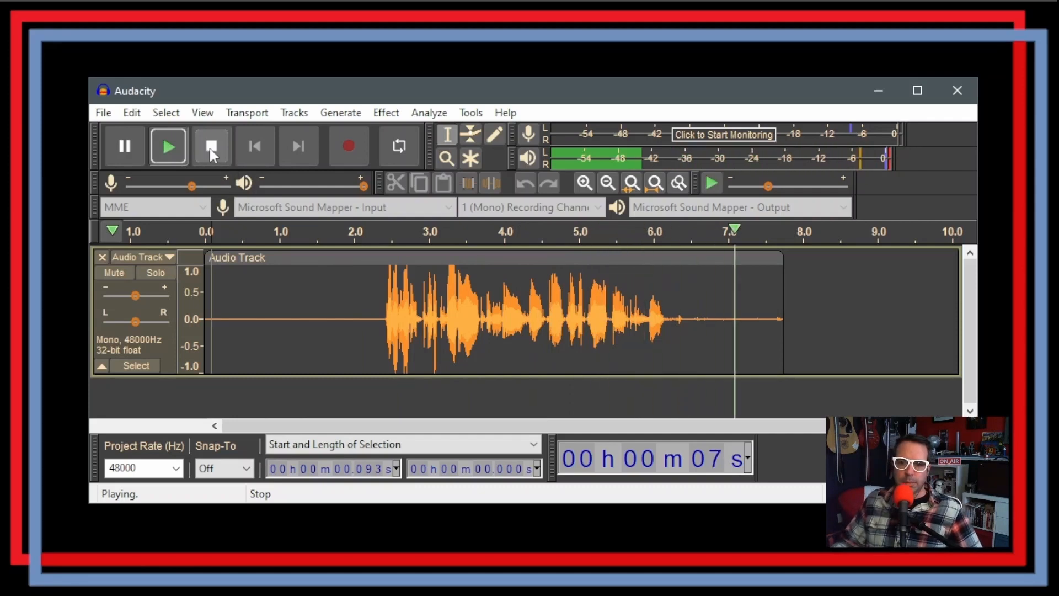
{"action": "left_click", "coordinate": [212, 145]}
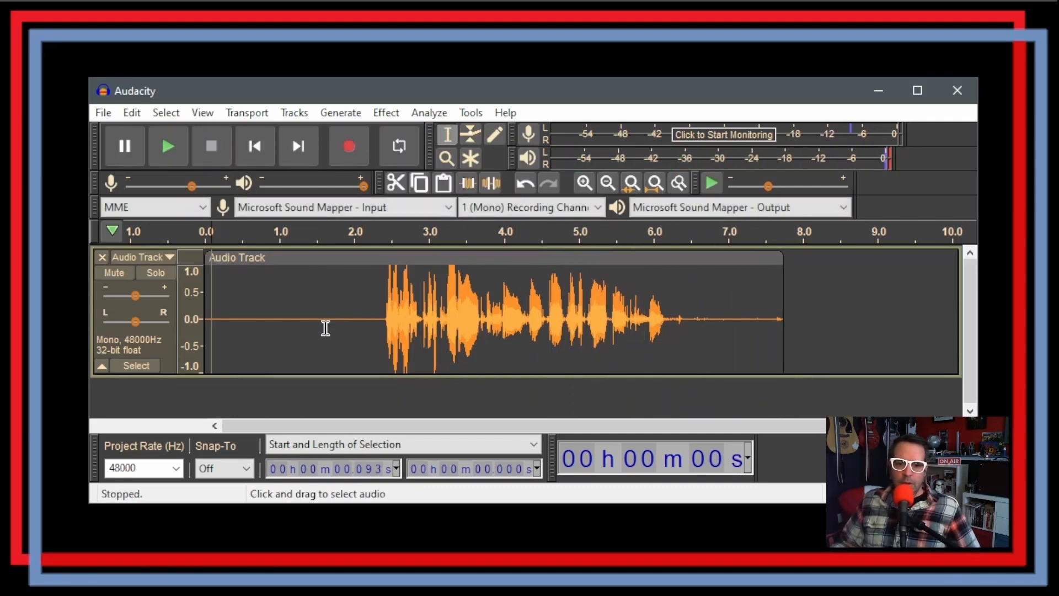
{"action": "mouse_move", "coordinate": [370, 318]}
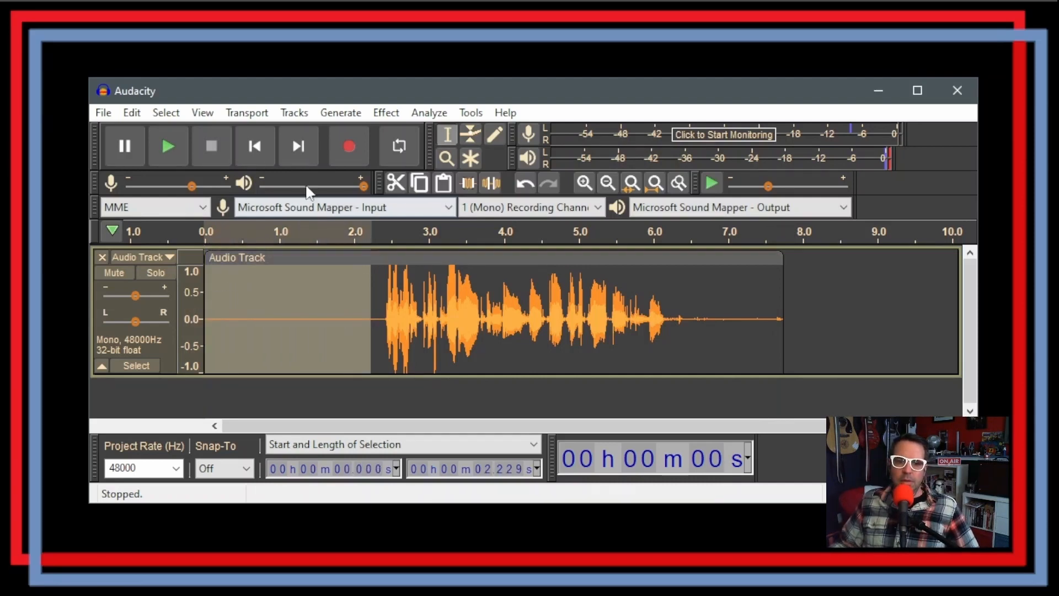
Capture a noise profile from the silent opening two seconds.
{"action": "left_click", "coordinate": [386, 112]}
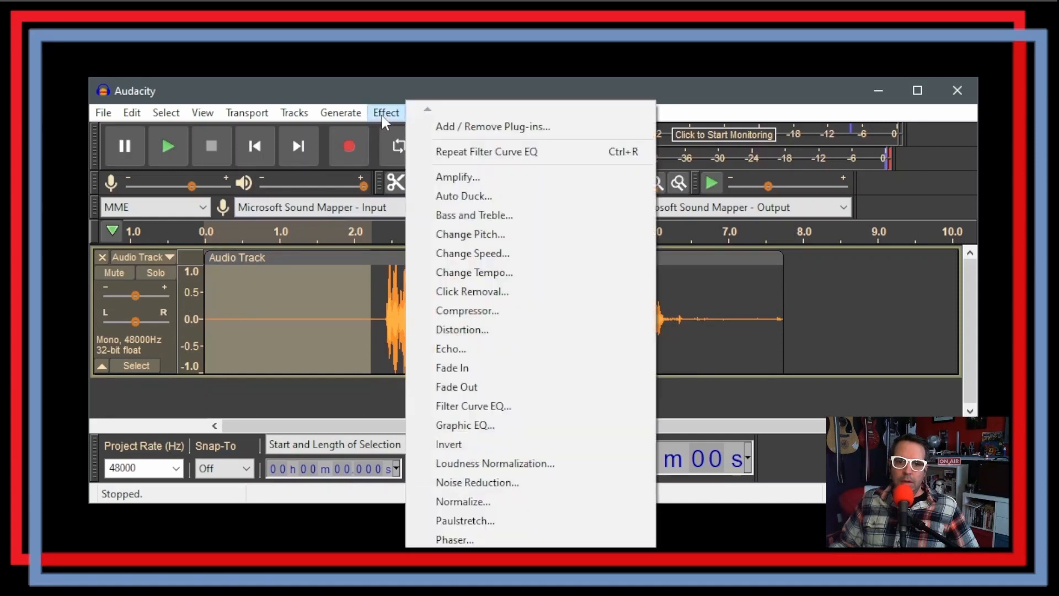
{"action": "mouse_move", "coordinate": [520, 482]}
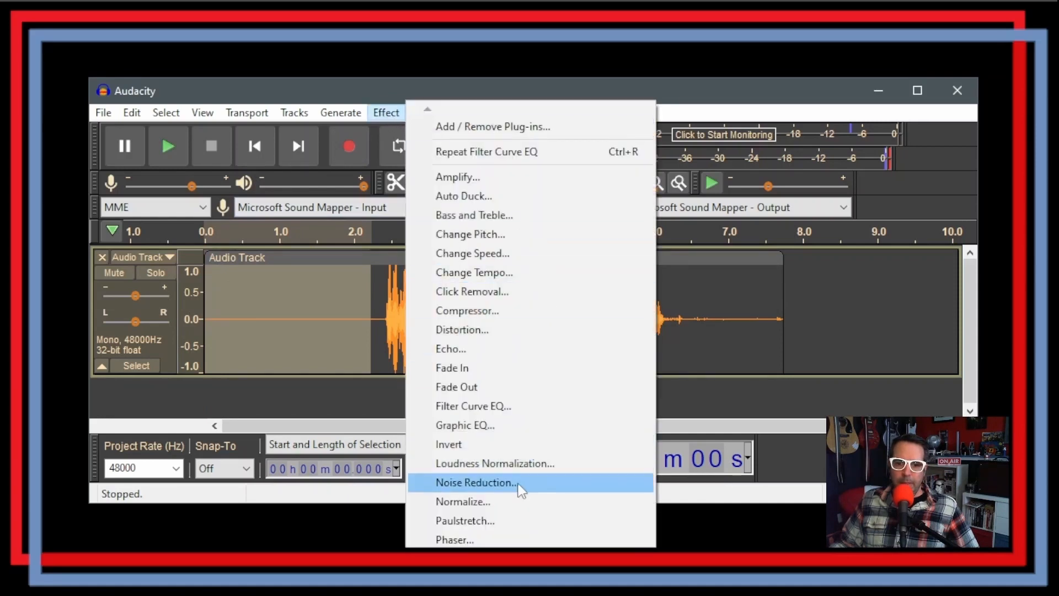
{"action": "left_click", "coordinate": [476, 483]}
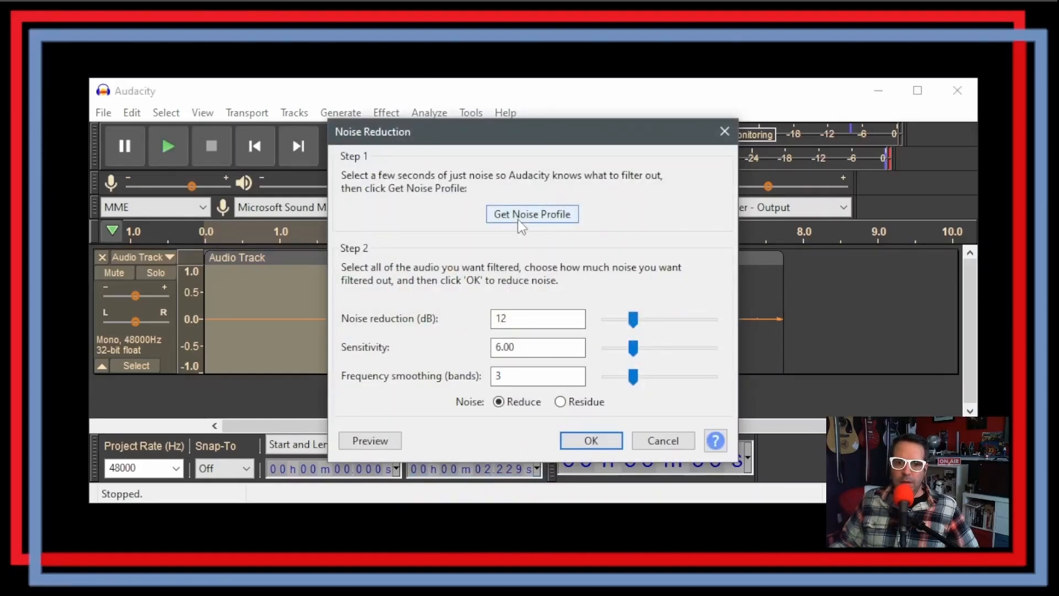
{"action": "mouse_move", "coordinate": [396, 187]}
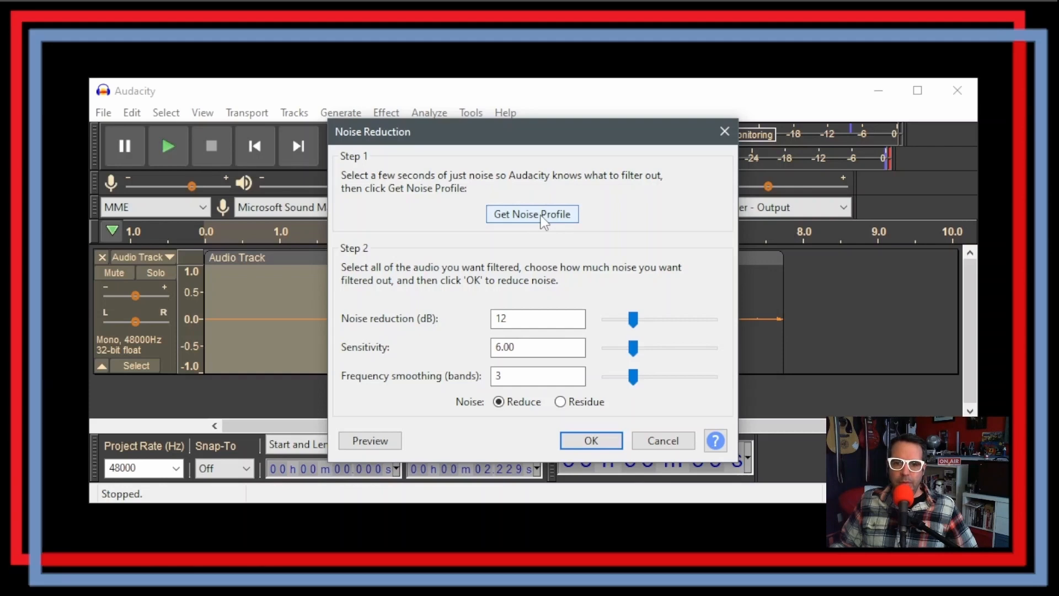
{"action": "left_click", "coordinate": [532, 214]}
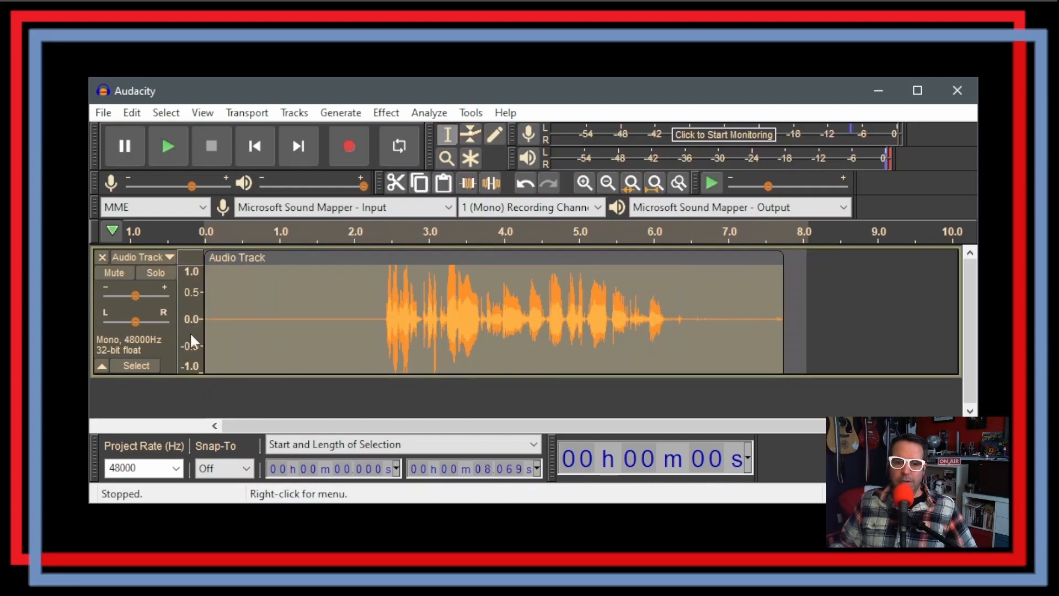
{"action": "mouse_move", "coordinate": [398, 145]}
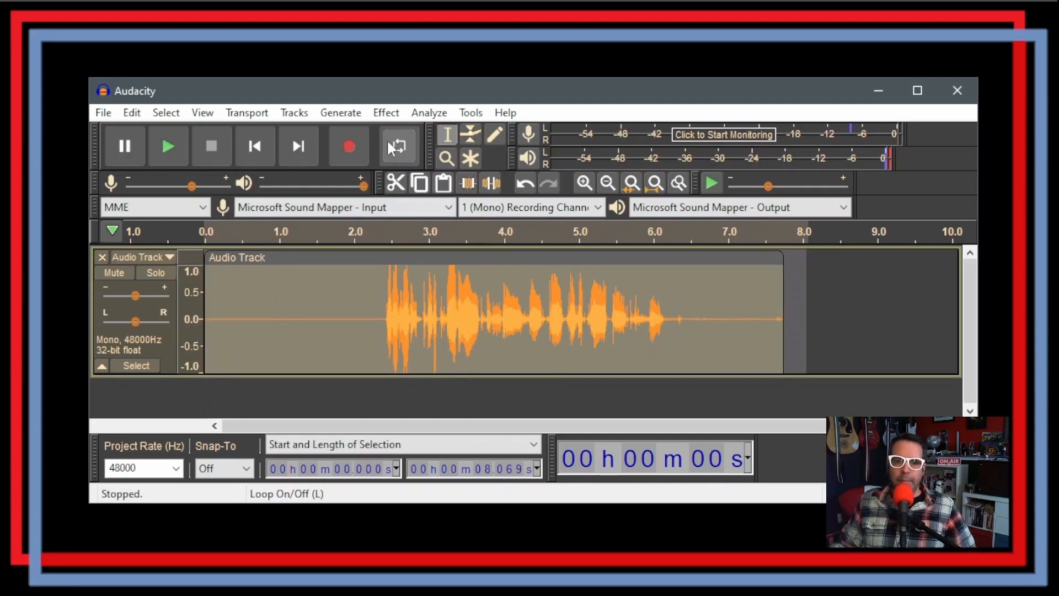
Apply Noise Reduction at 12 dB across the whole voice track.
{"action": "left_click", "coordinate": [386, 113]}
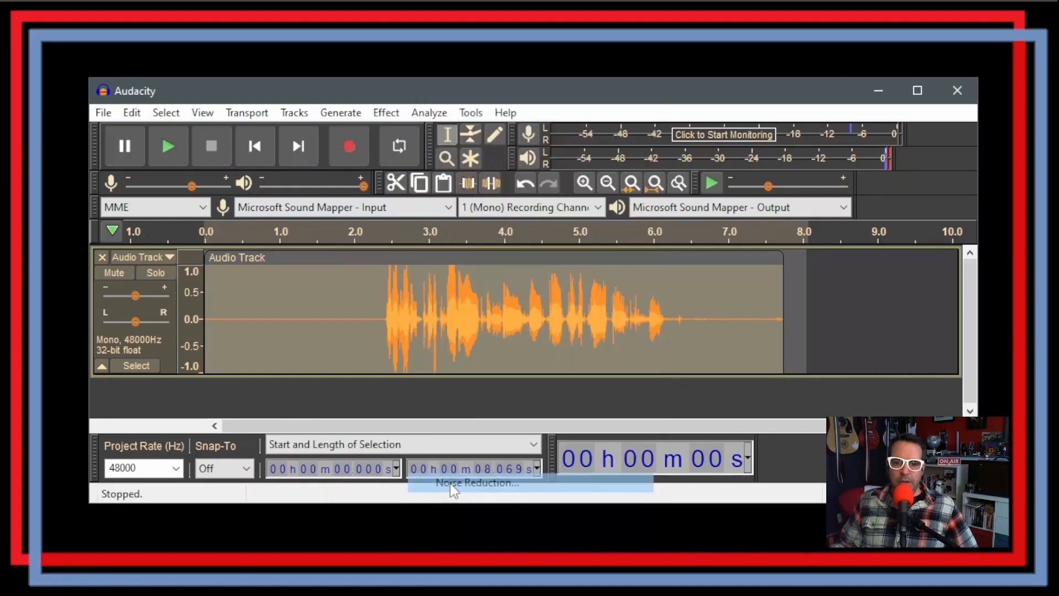
{"action": "left_click", "coordinate": [476, 482]}
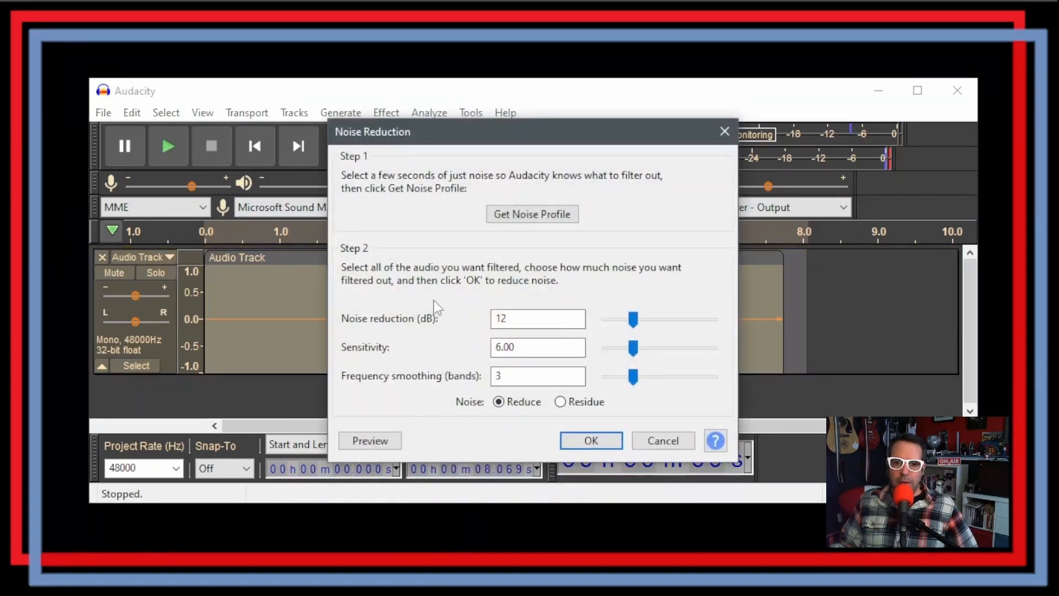
{"action": "mouse_move", "coordinate": [470, 401]}
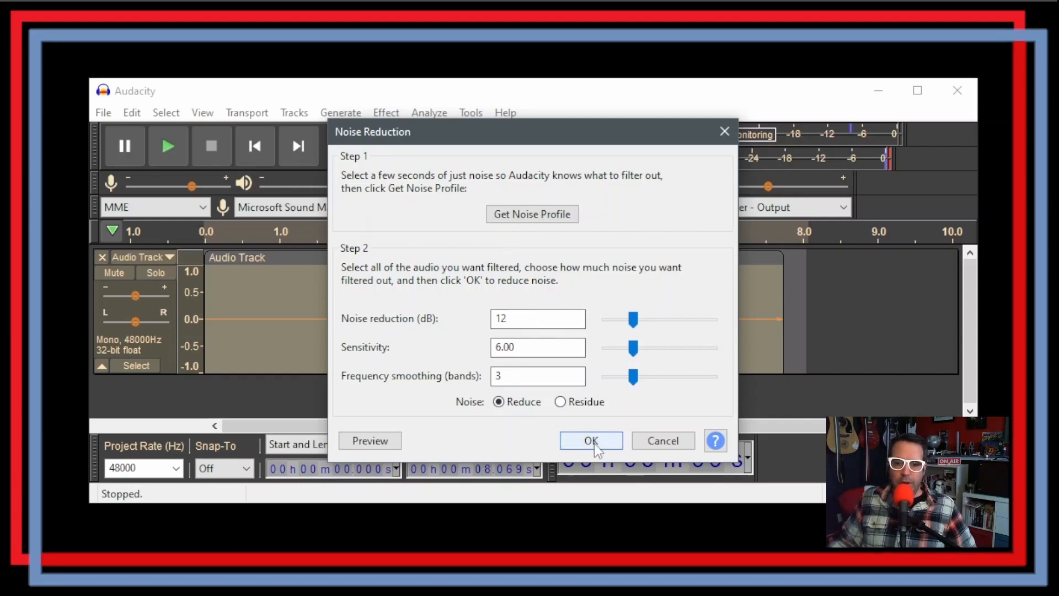
{"action": "mouse_move", "coordinate": [593, 396]}
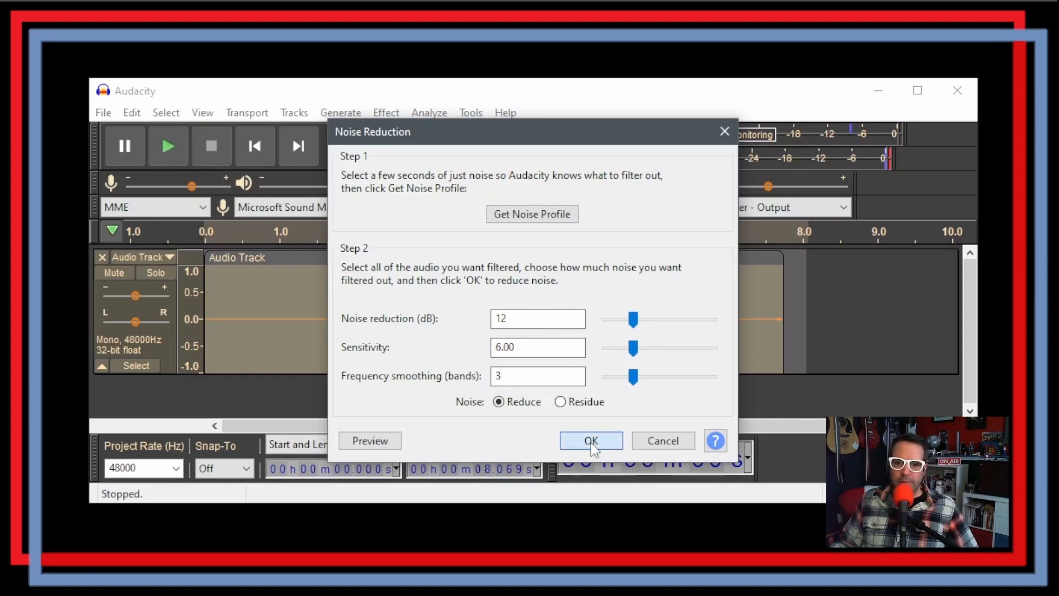
{"action": "left_click", "coordinate": [591, 440]}
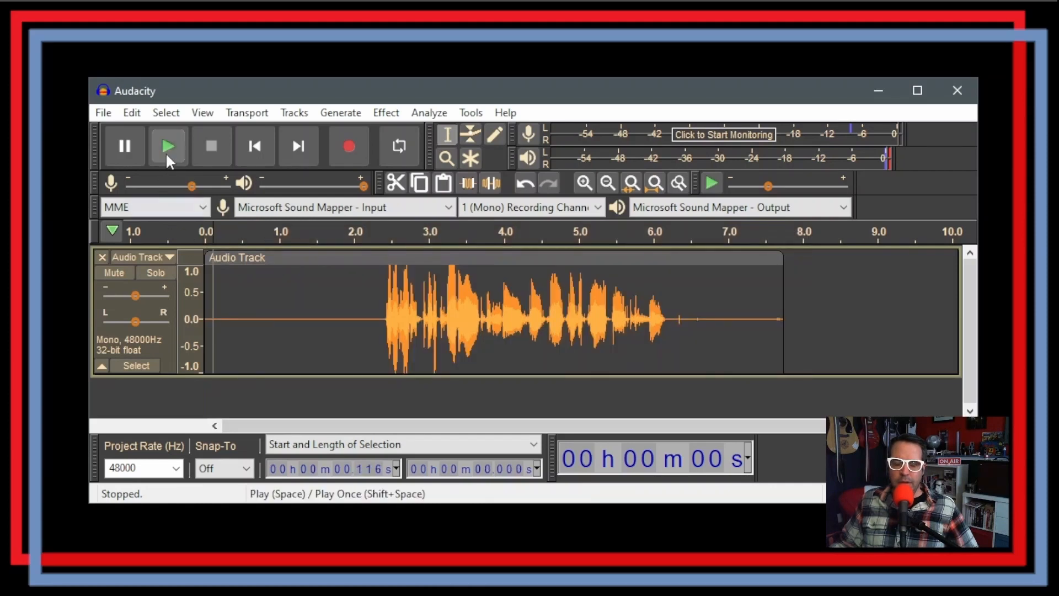
{"action": "mouse_move", "coordinate": [168, 146]}
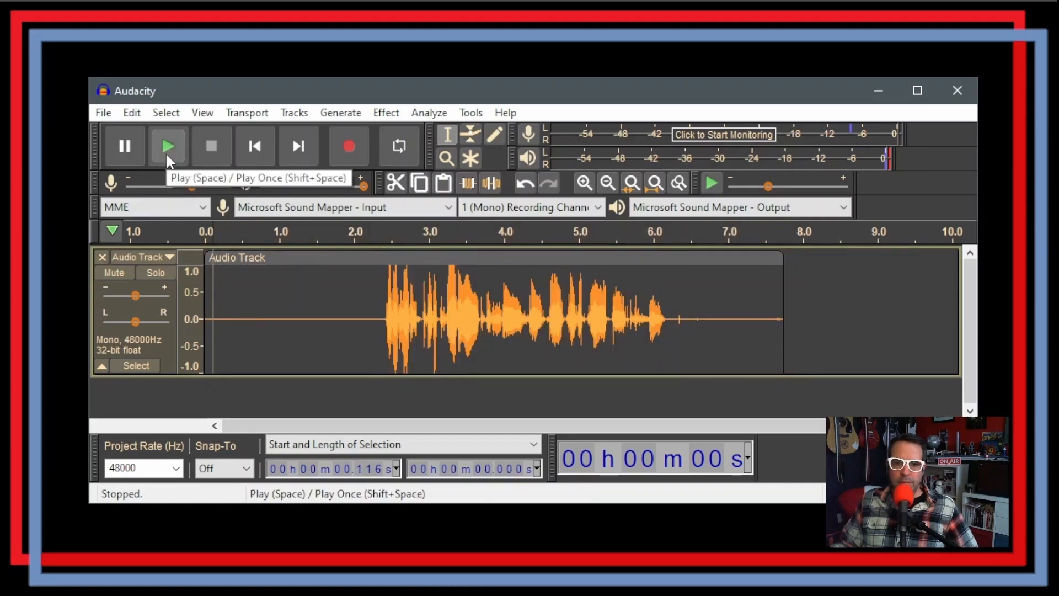
{"action": "left_click", "coordinate": [168, 146]}
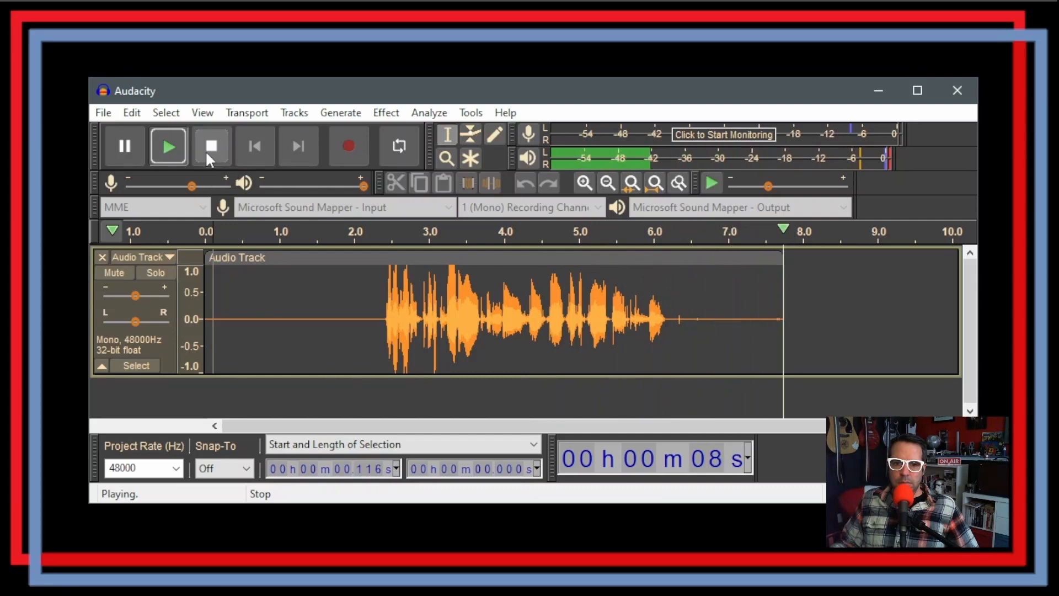
{"action": "left_click", "coordinate": [211, 146]}
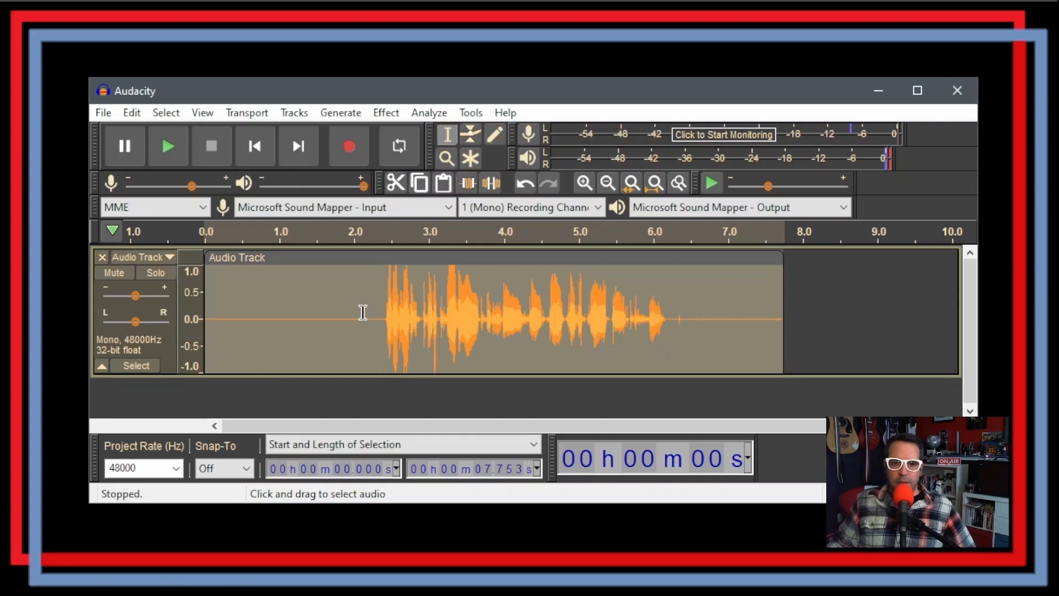
{"action": "mouse_move", "coordinate": [398, 146]}
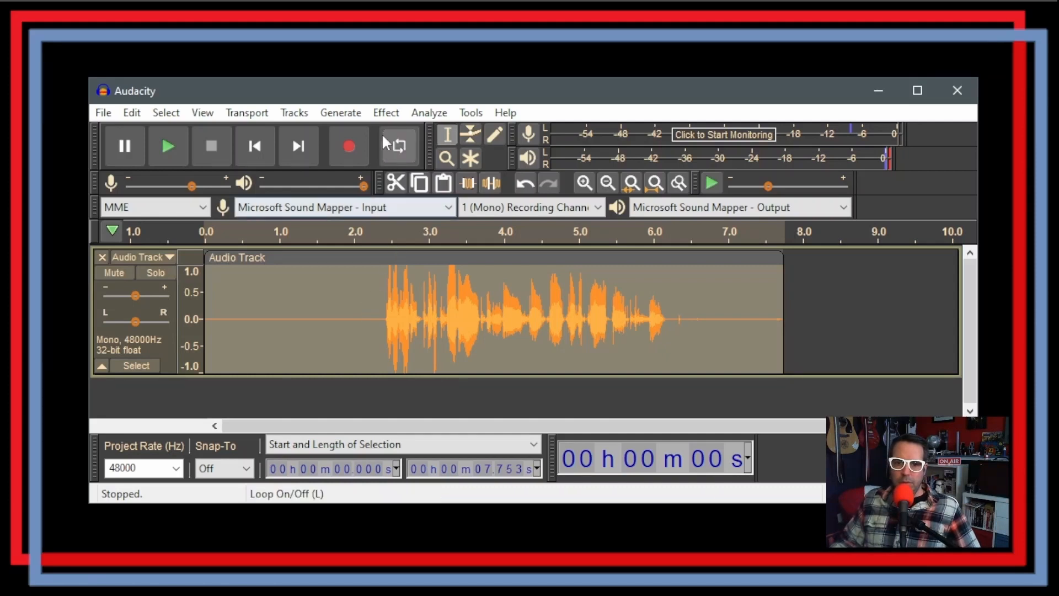
Normalize the voice track to a -2 dB peak with DC offset removed.
{"action": "left_click", "coordinate": [386, 112]}
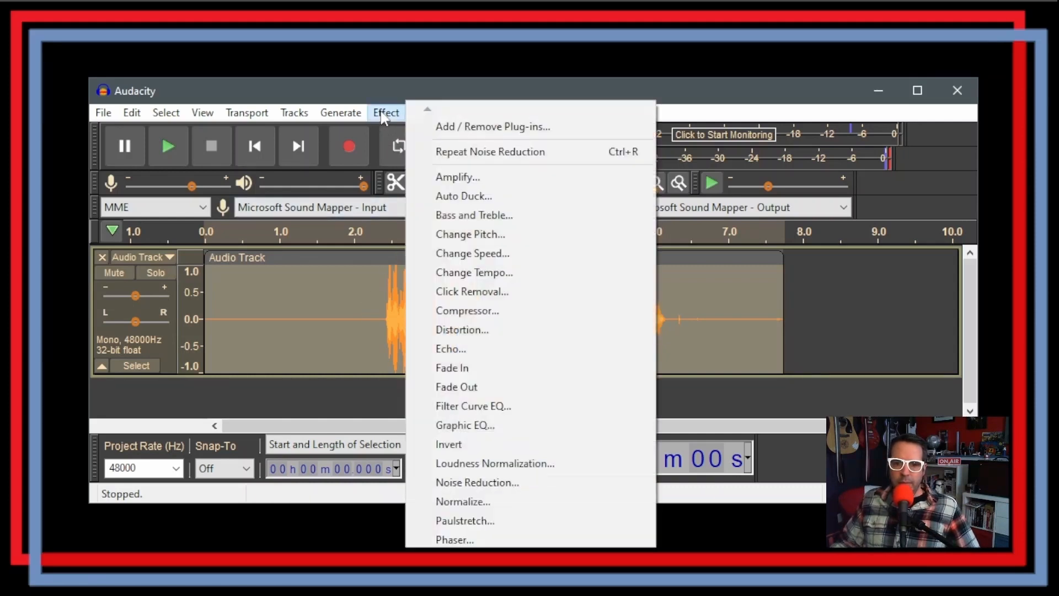
{"action": "mouse_move", "coordinate": [464, 425]}
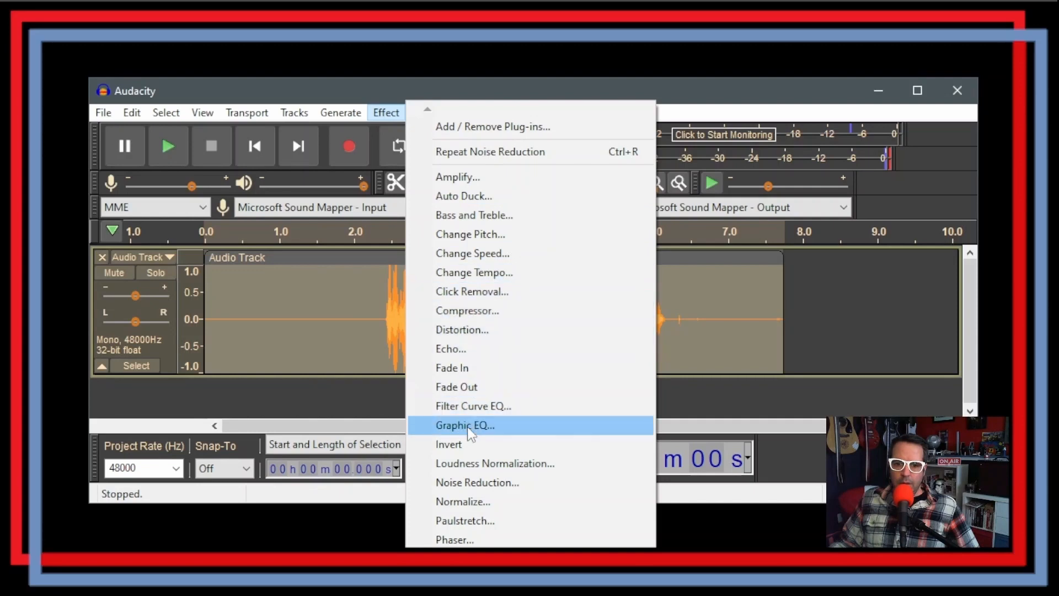
{"action": "mouse_move", "coordinate": [474, 501]}
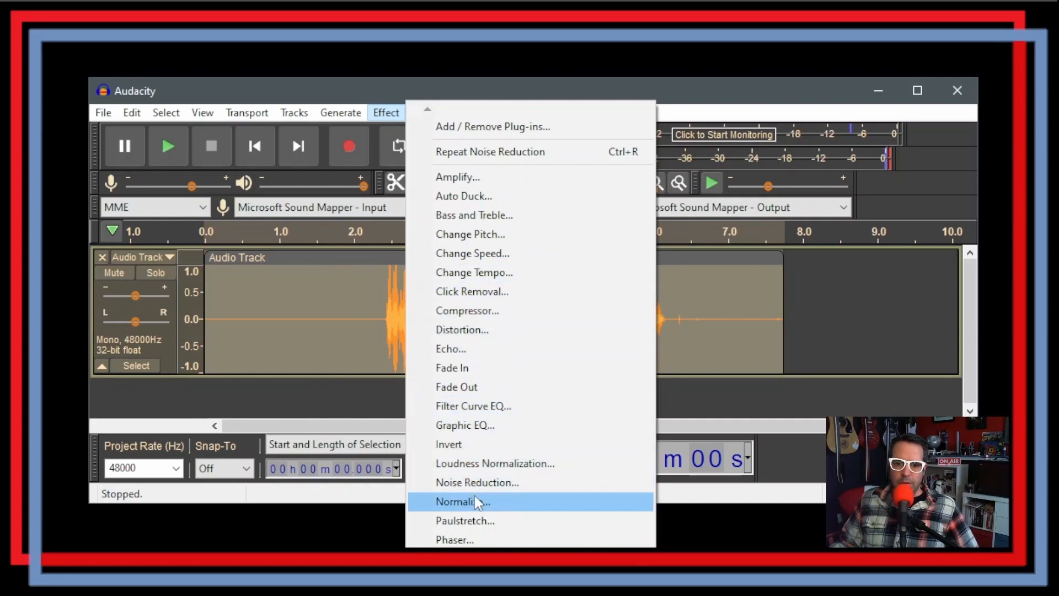
{"action": "left_click", "coordinate": [462, 501]}
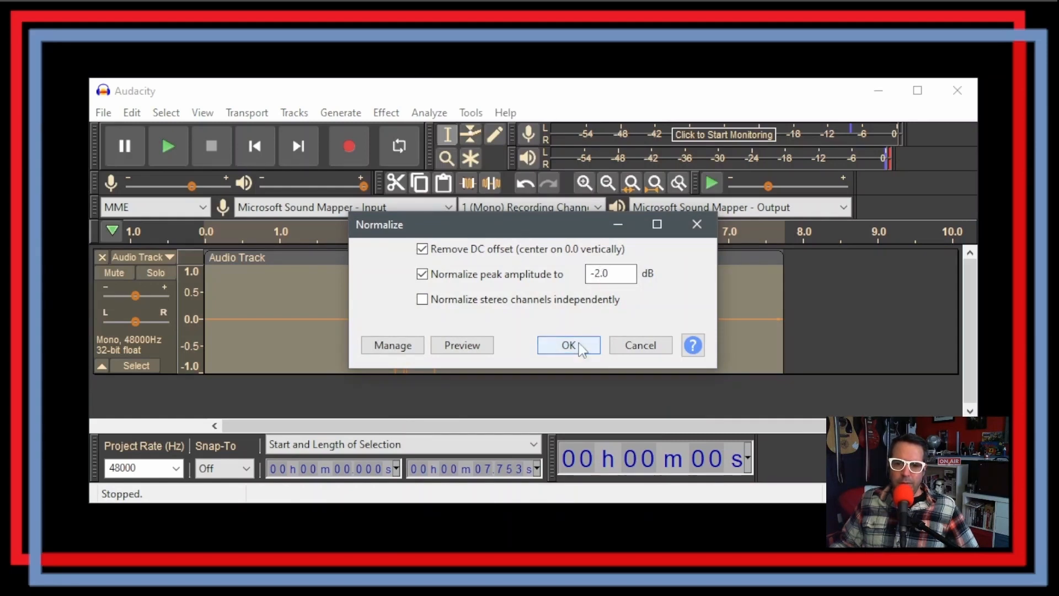
{"action": "left_click", "coordinate": [567, 346]}
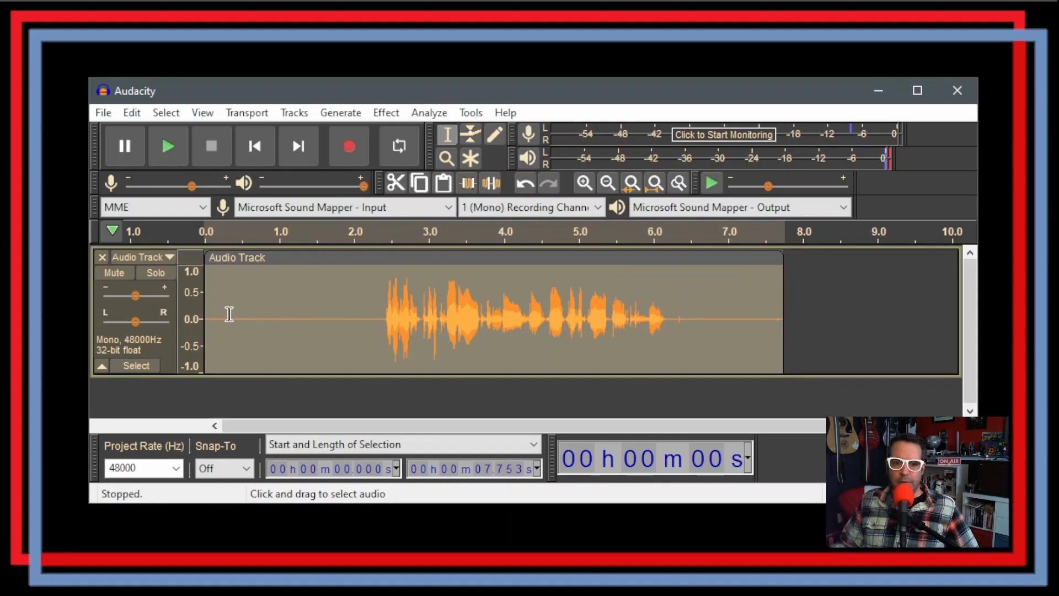
{"action": "mouse_move", "coordinate": [168, 145]}
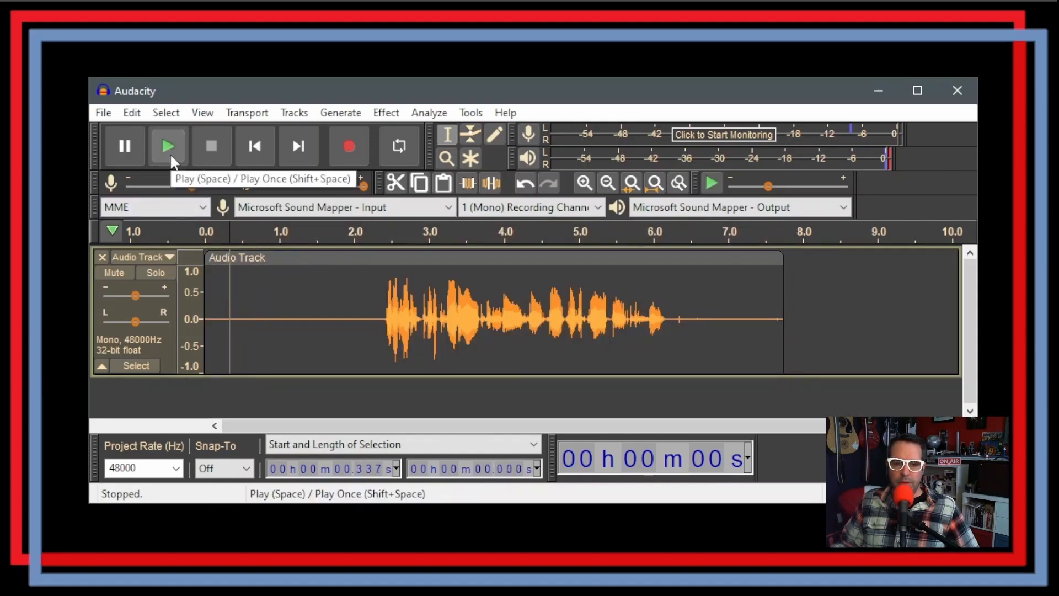
{"action": "left_click", "coordinate": [168, 146]}
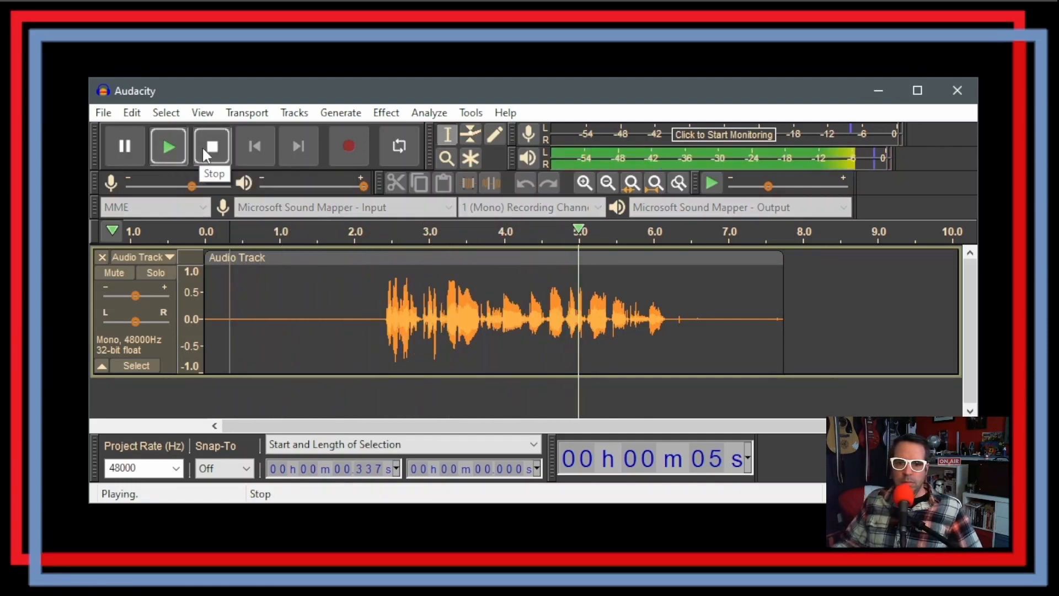
{"action": "left_click", "coordinate": [212, 147]}
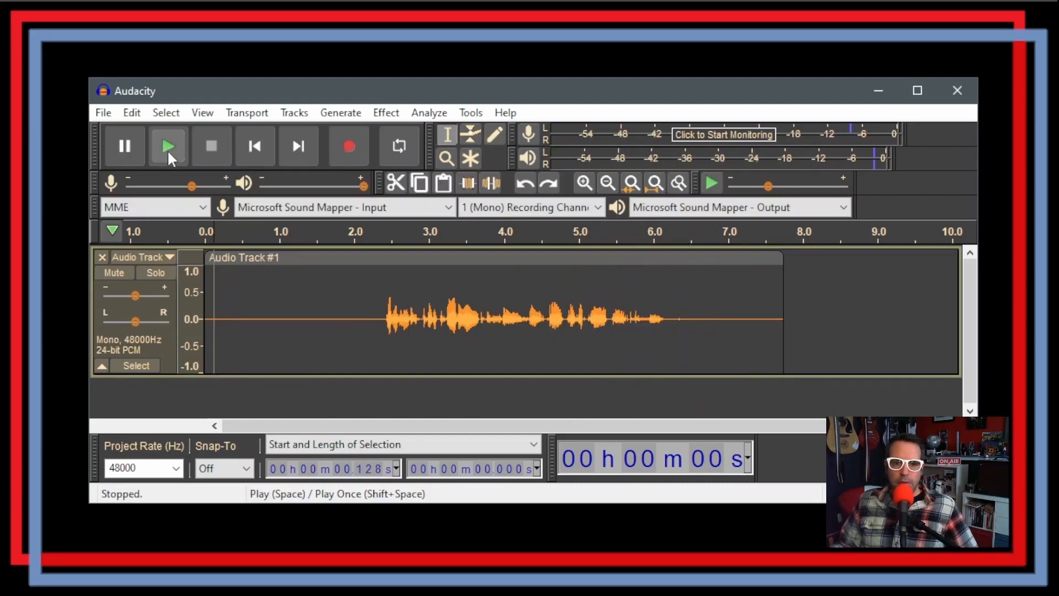
{"action": "mouse_move", "coordinate": [168, 147]}
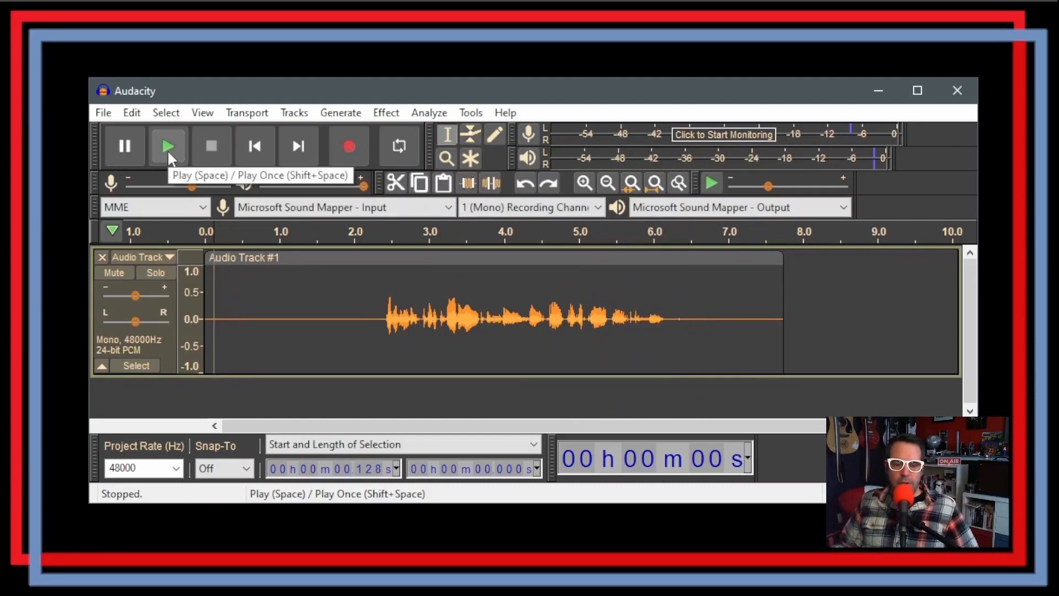
{"action": "left_click", "coordinate": [167, 146]}
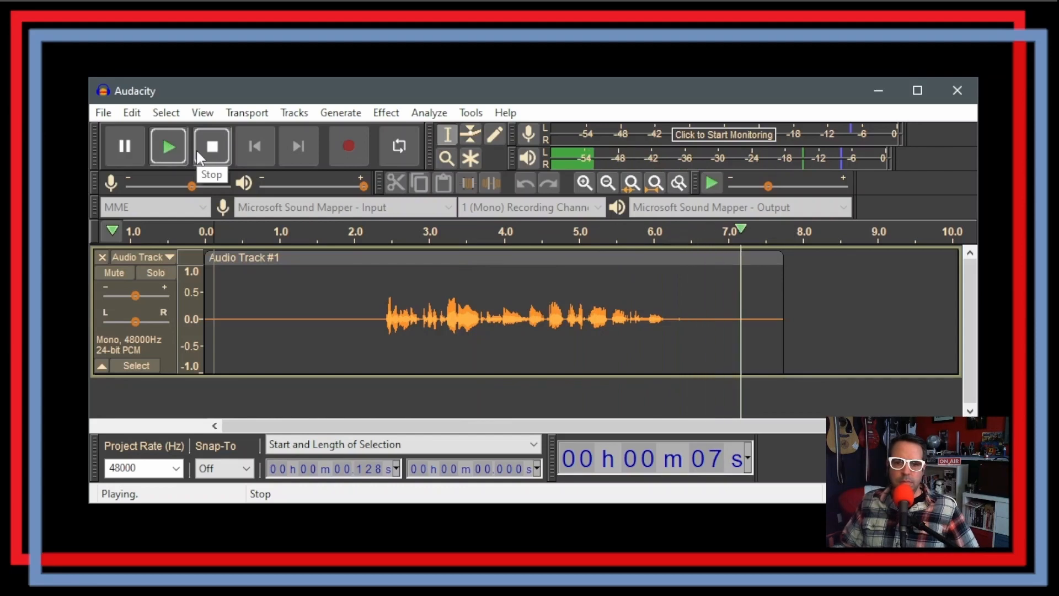
{"action": "left_click", "coordinate": [211, 146]}
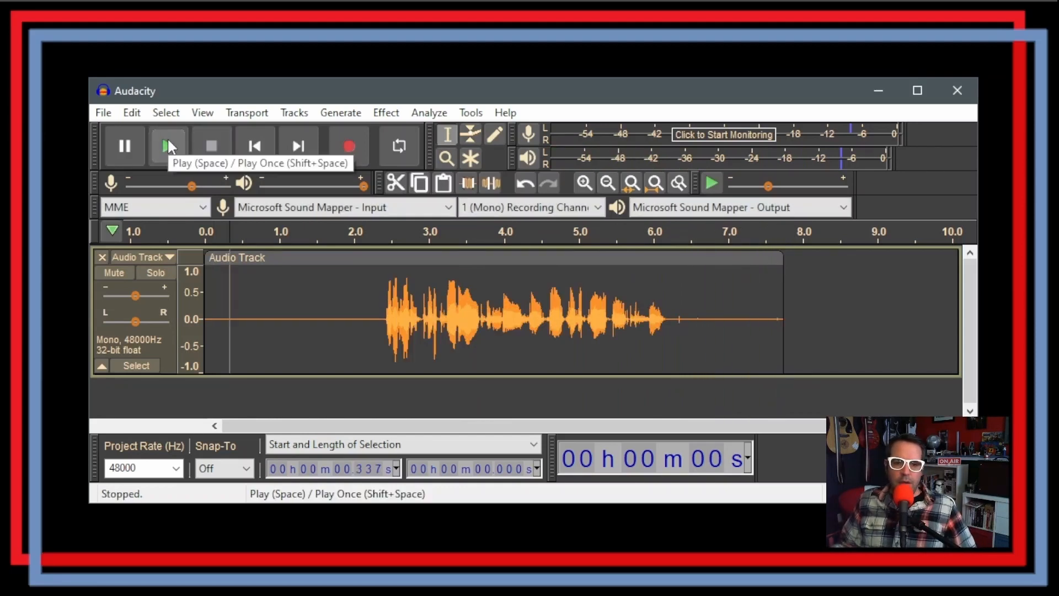
{"action": "left_click", "coordinate": [168, 146]}
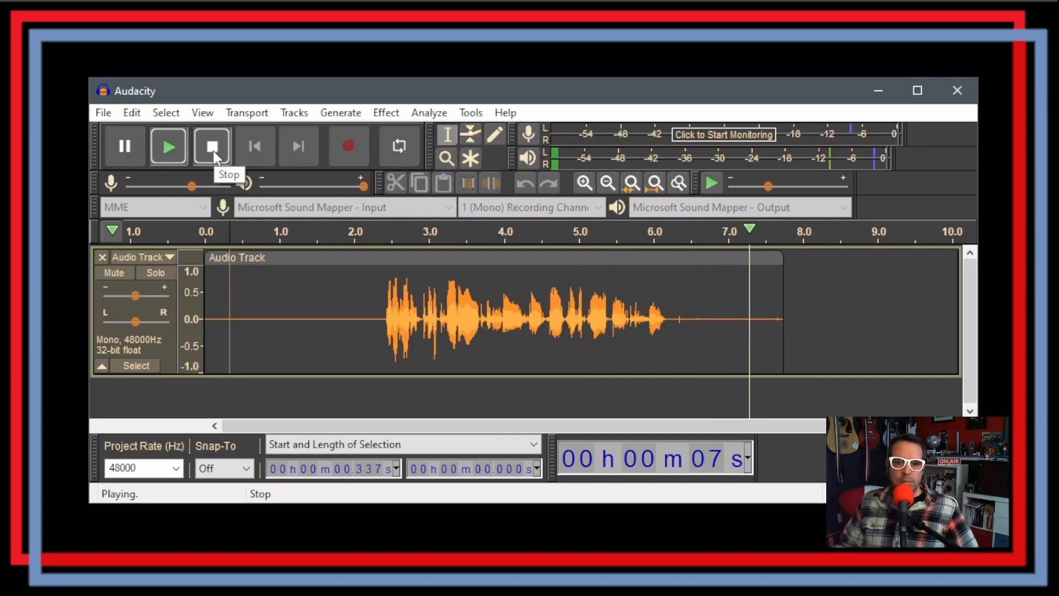
{"action": "left_click", "coordinate": [211, 145]}
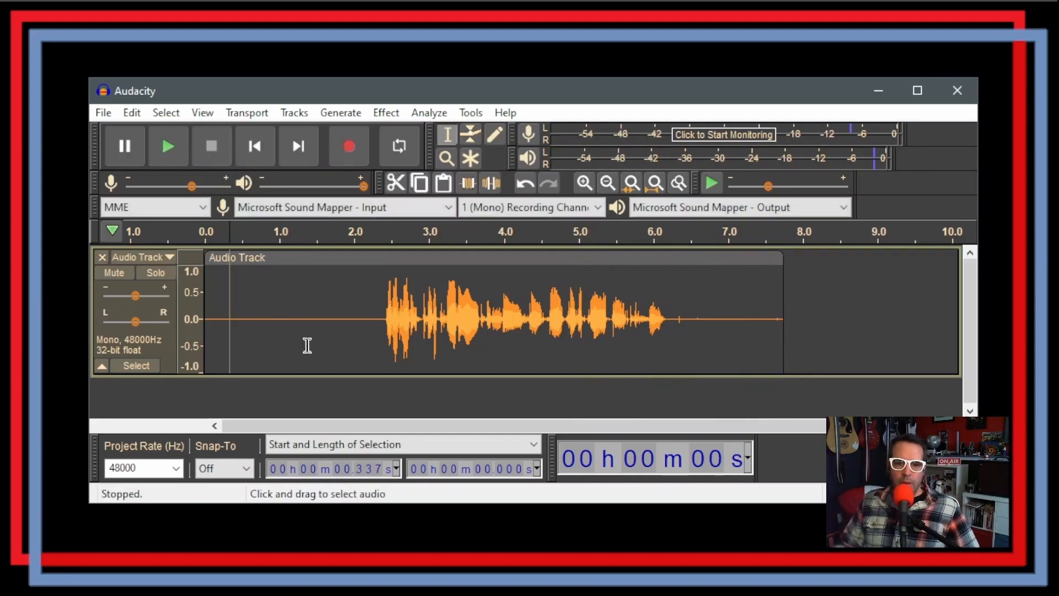
{"action": "mouse_move", "coordinate": [329, 321]}
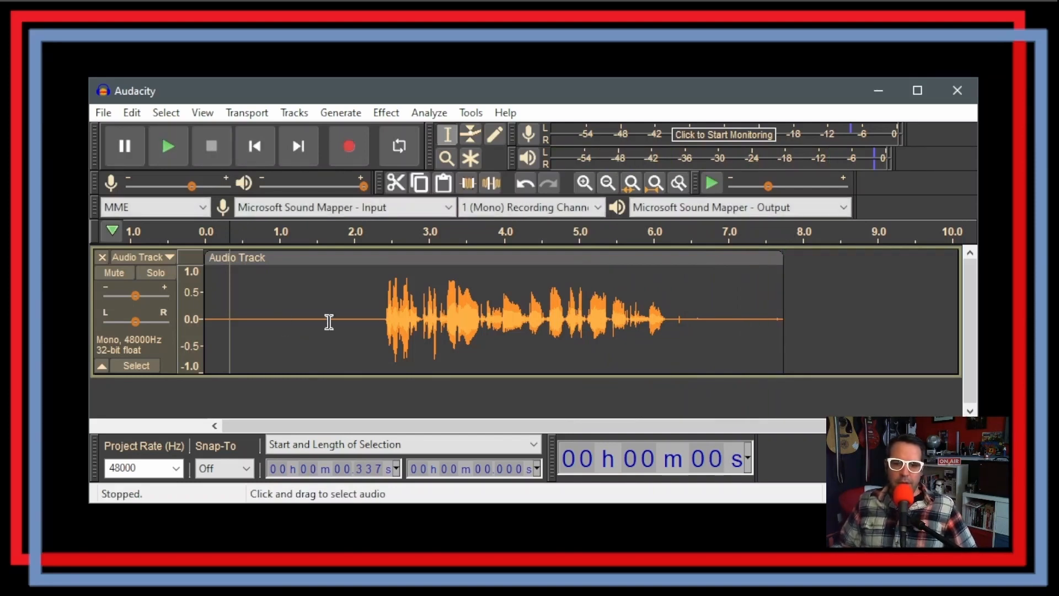
{"action": "mouse_move", "coordinate": [353, 319]}
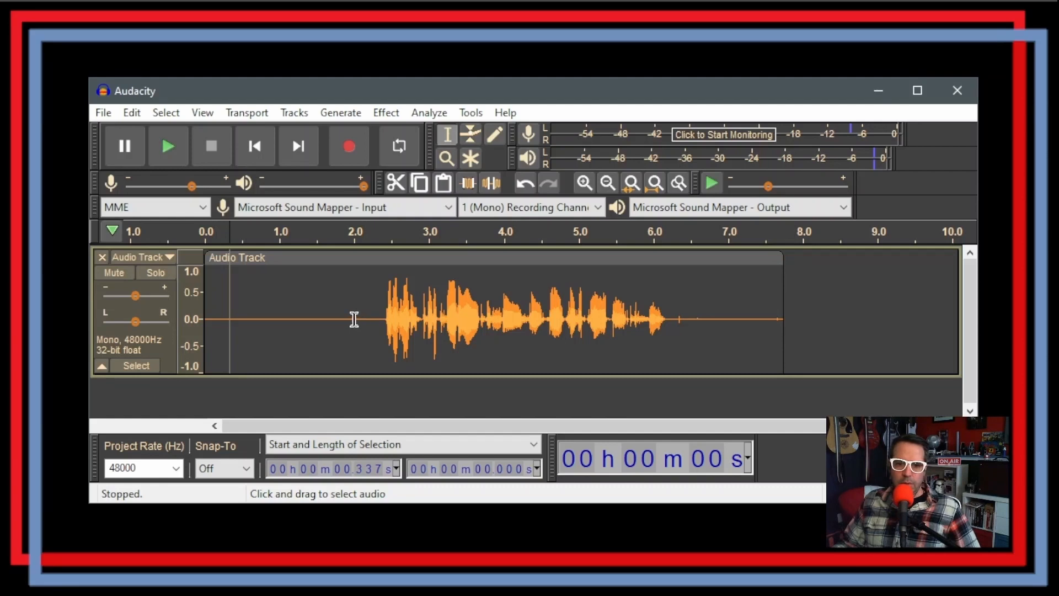
{"action": "mouse_move", "coordinate": [589, 330]}
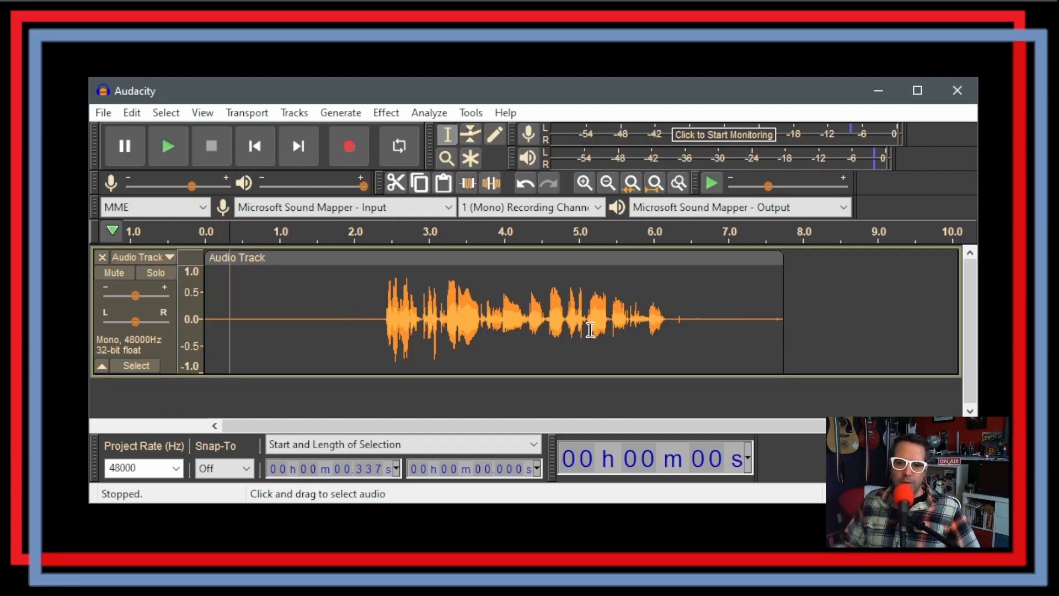
Delete the silent tail from about 6.29 s onward, then select the short gap near 5.1 s.
{"action": "left_click", "coordinate": [674, 320]}
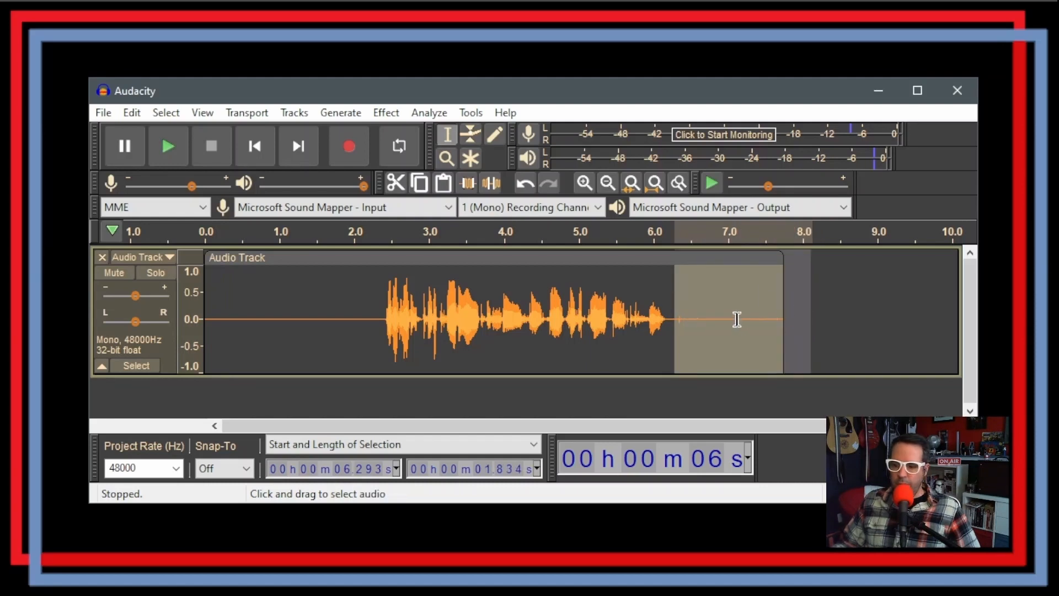
{"action": "left_click", "coordinate": [736, 320]}
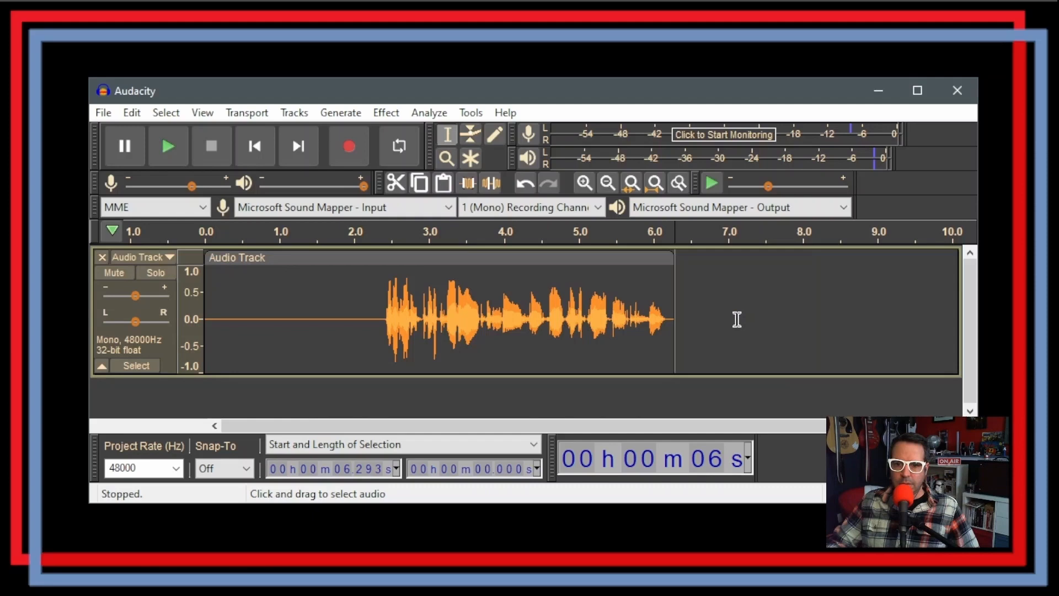
{"action": "mouse_move", "coordinate": [577, 328]}
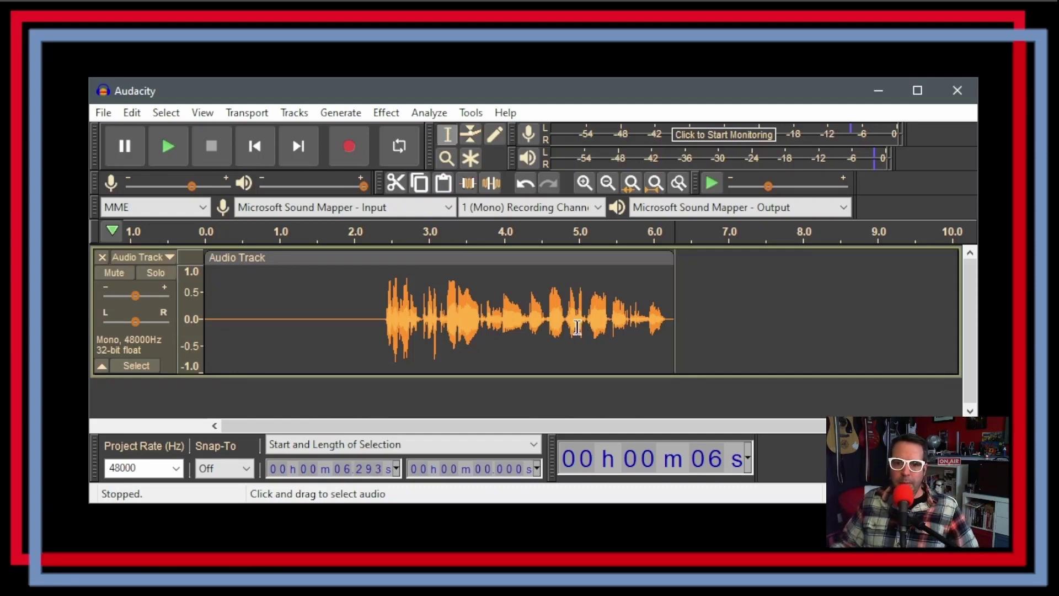
{"action": "mouse_move", "coordinate": [564, 321]}
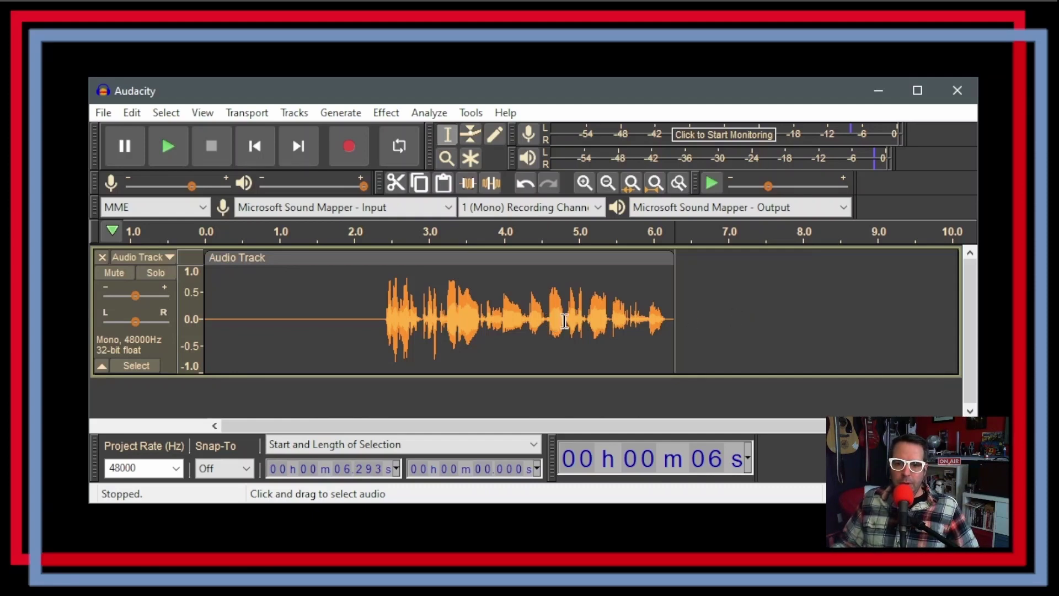
{"action": "mouse_move", "coordinate": [589, 331]}
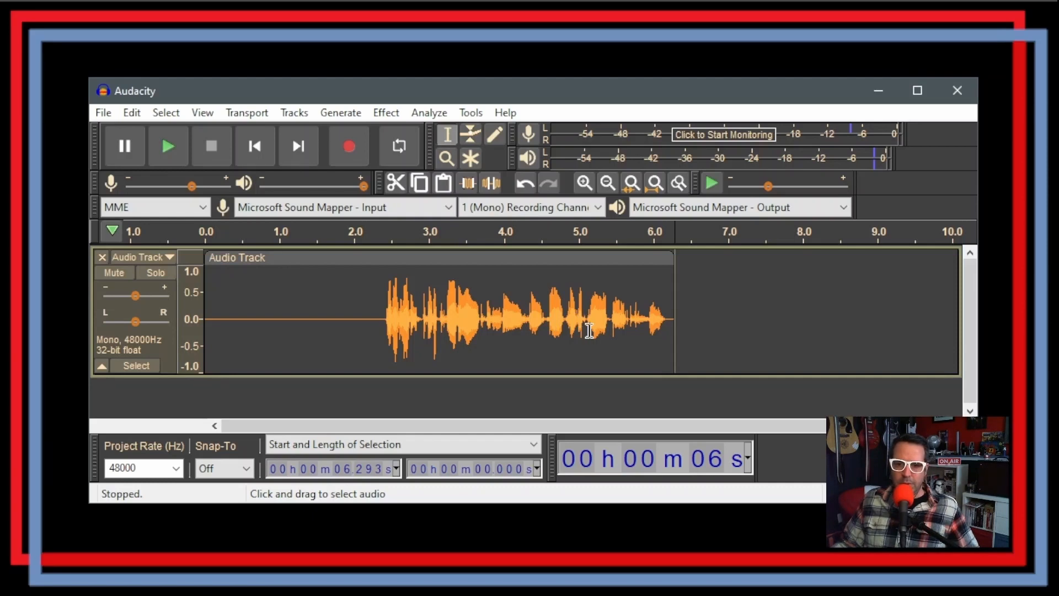
{"action": "left_click", "coordinate": [612, 318]}
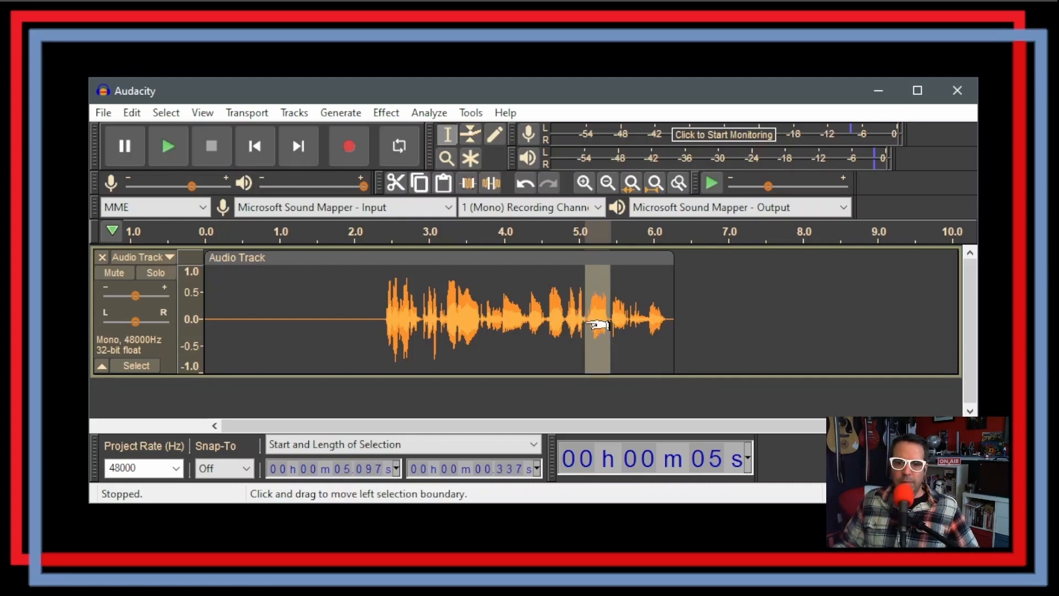
Generate silence over the 5.097–5.434 s gap, then place the cursor at about 2.9 s.
{"action": "left_click", "coordinate": [341, 113]}
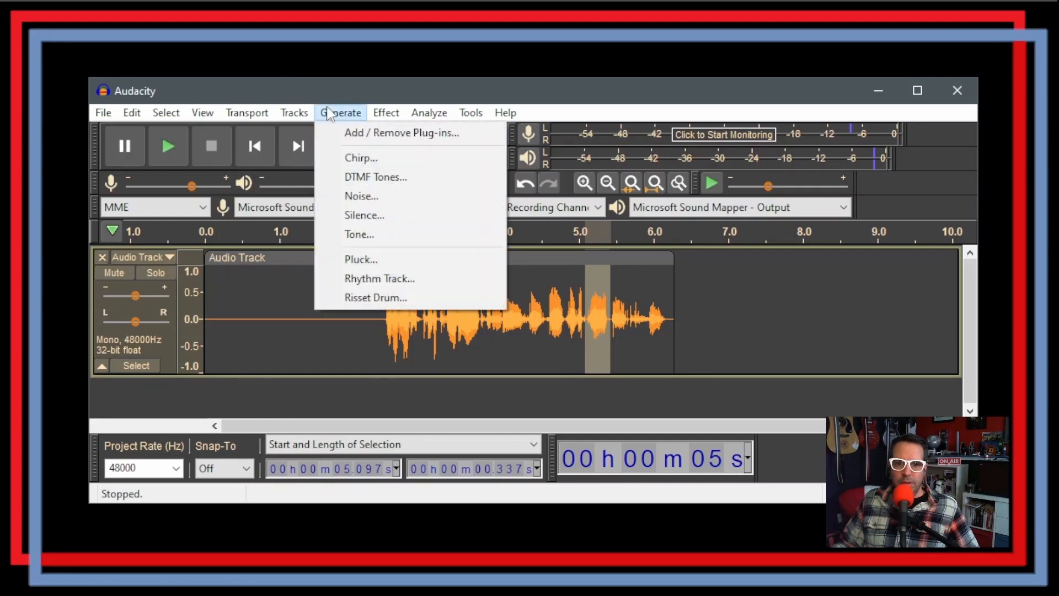
{"action": "left_click", "coordinate": [364, 215]}
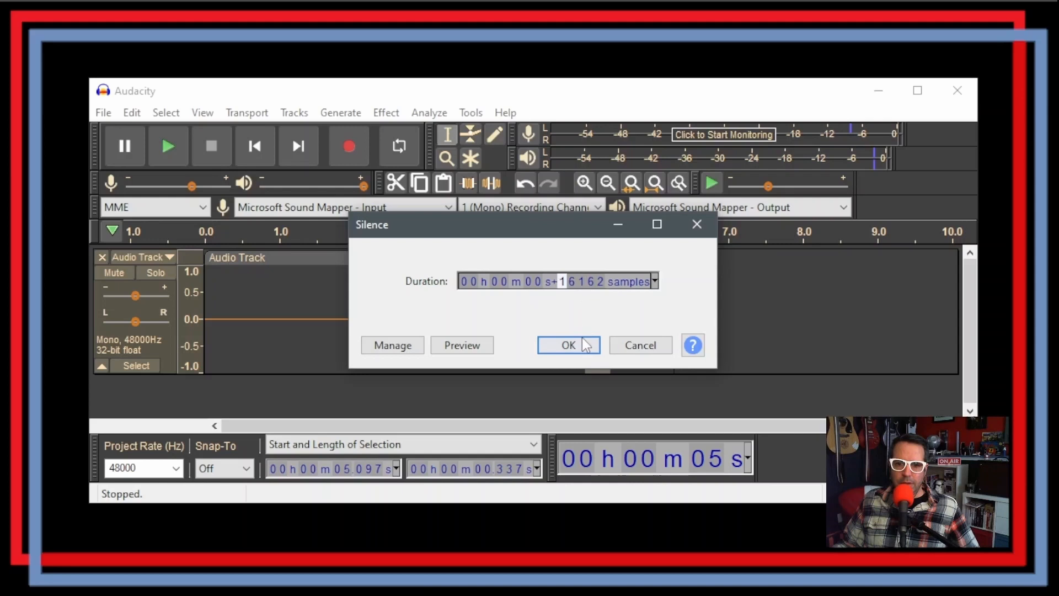
{"action": "left_click", "coordinate": [567, 344]}
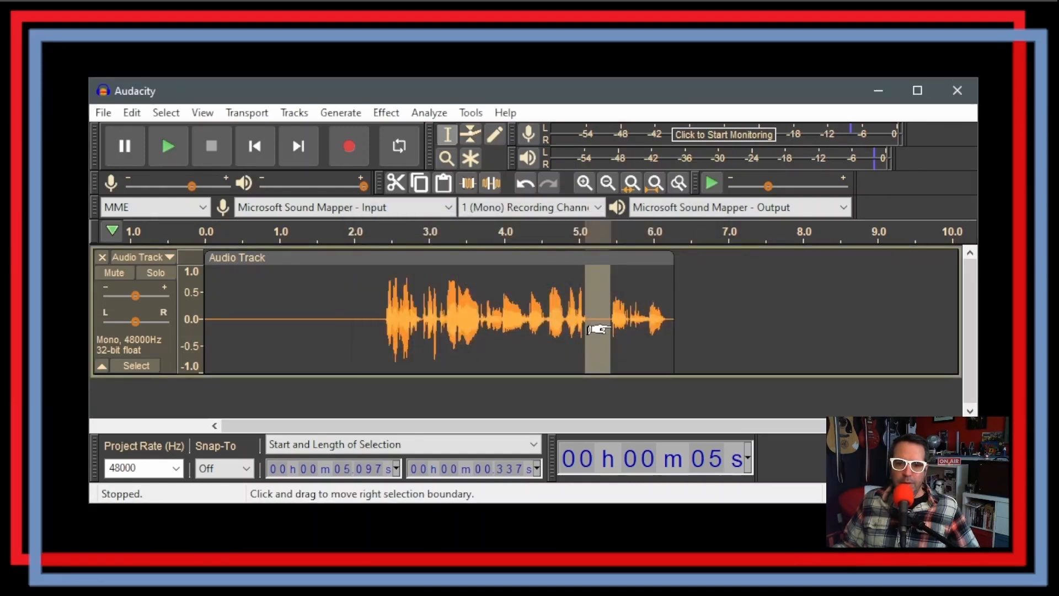
{"action": "mouse_move", "coordinate": [429, 319]}
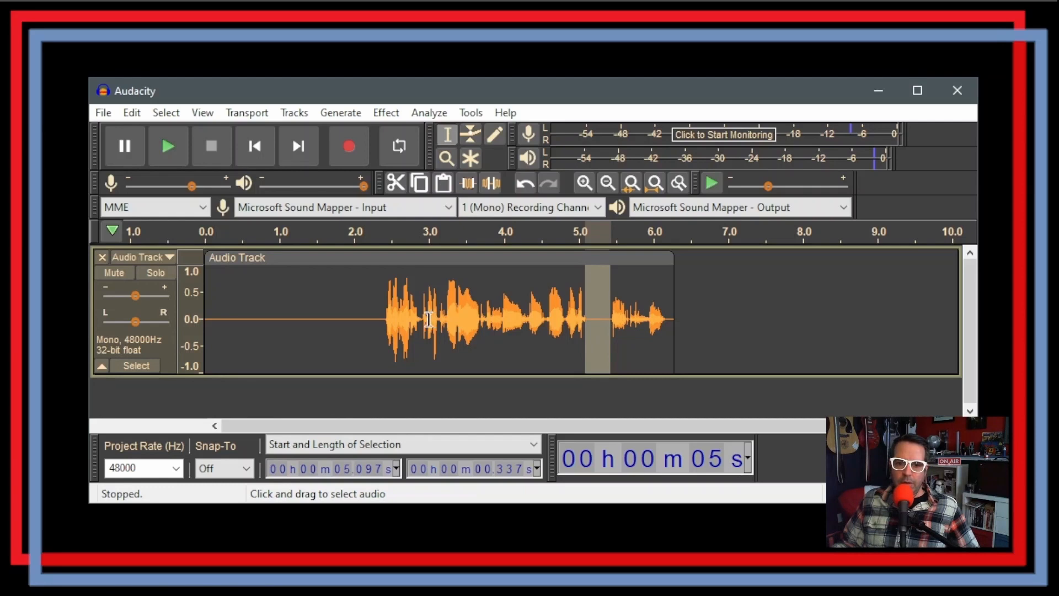
{"action": "left_click", "coordinate": [423, 318]}
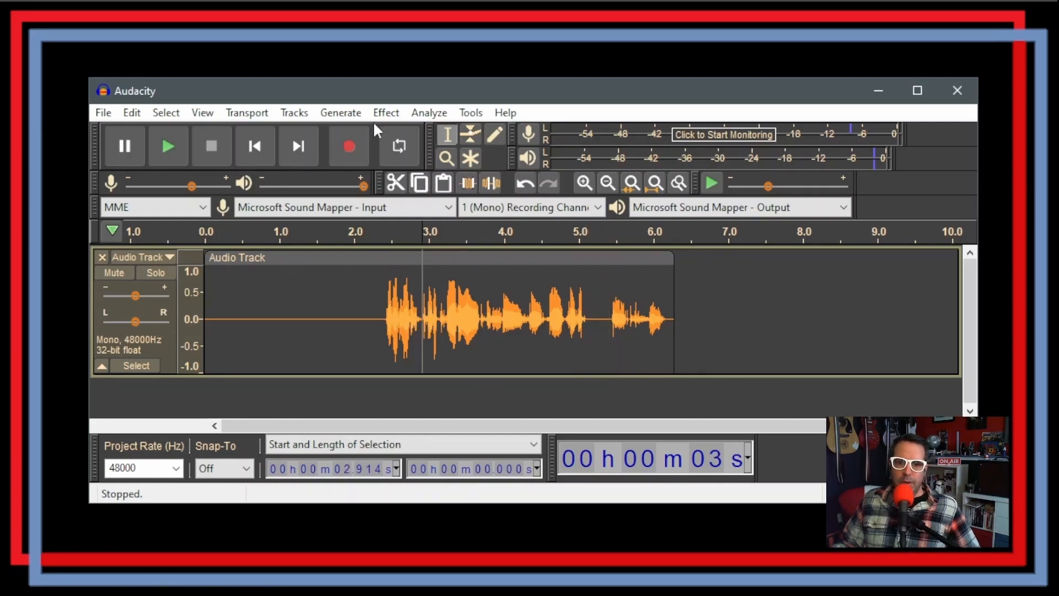
{"action": "left_click", "coordinate": [341, 113]}
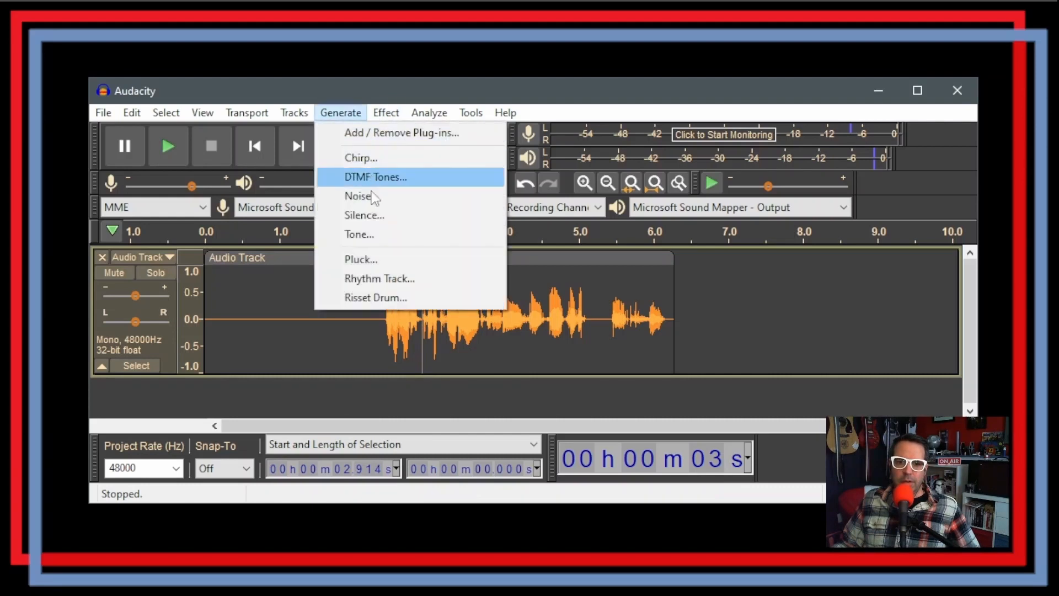
{"action": "left_click", "coordinate": [364, 215]}
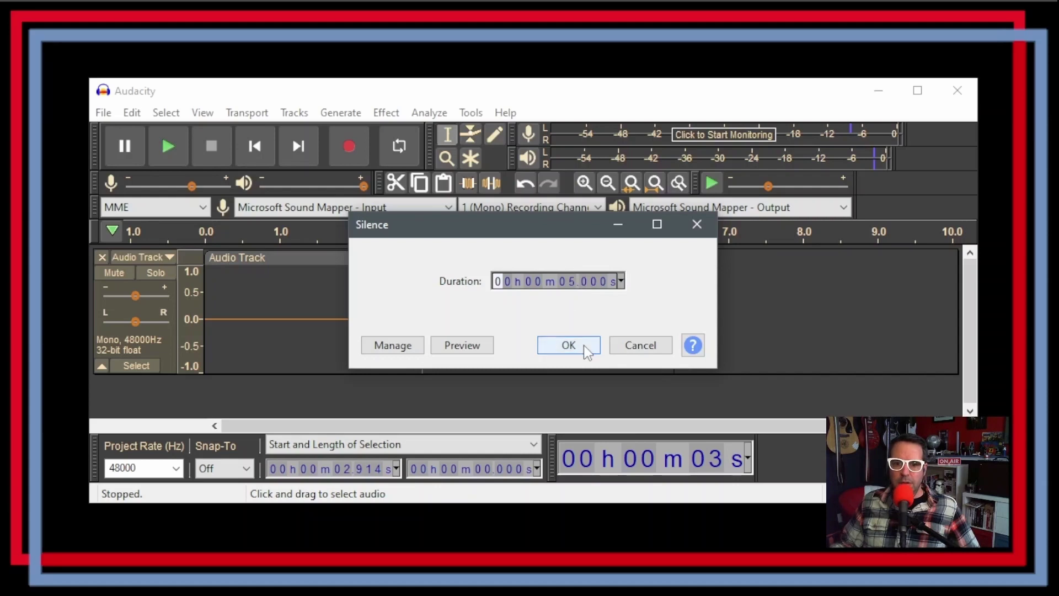
{"action": "left_click", "coordinate": [567, 345]}
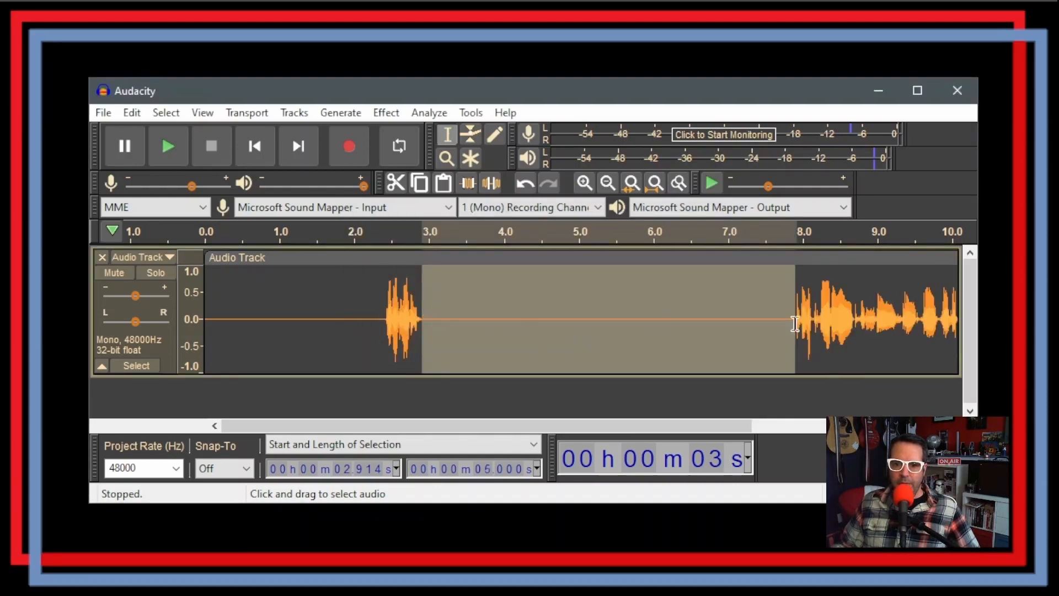
{"action": "mouse_move", "coordinate": [891, 341]}
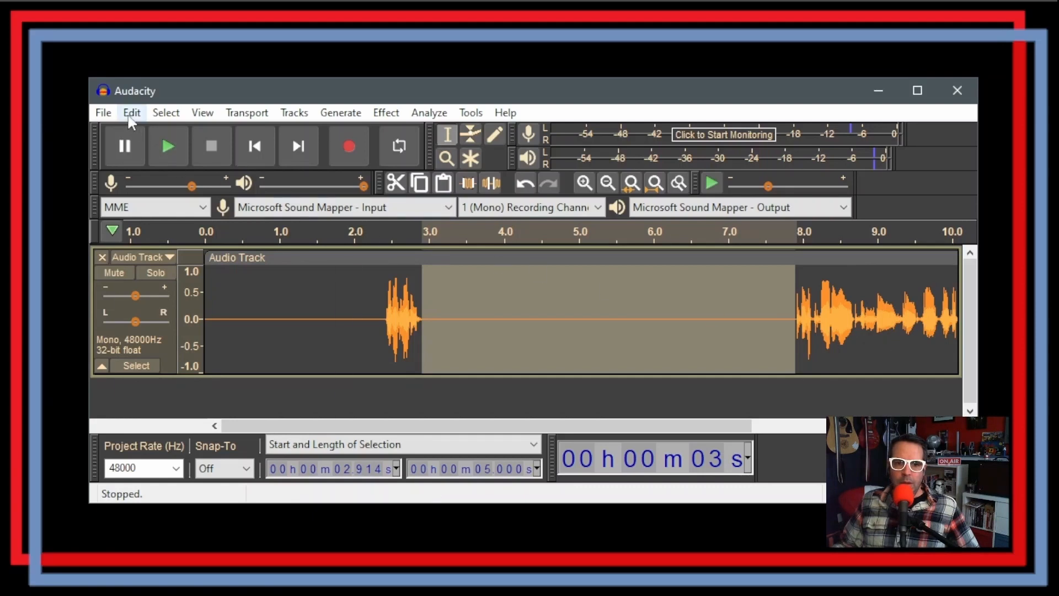
{"action": "left_click", "coordinate": [132, 112]}
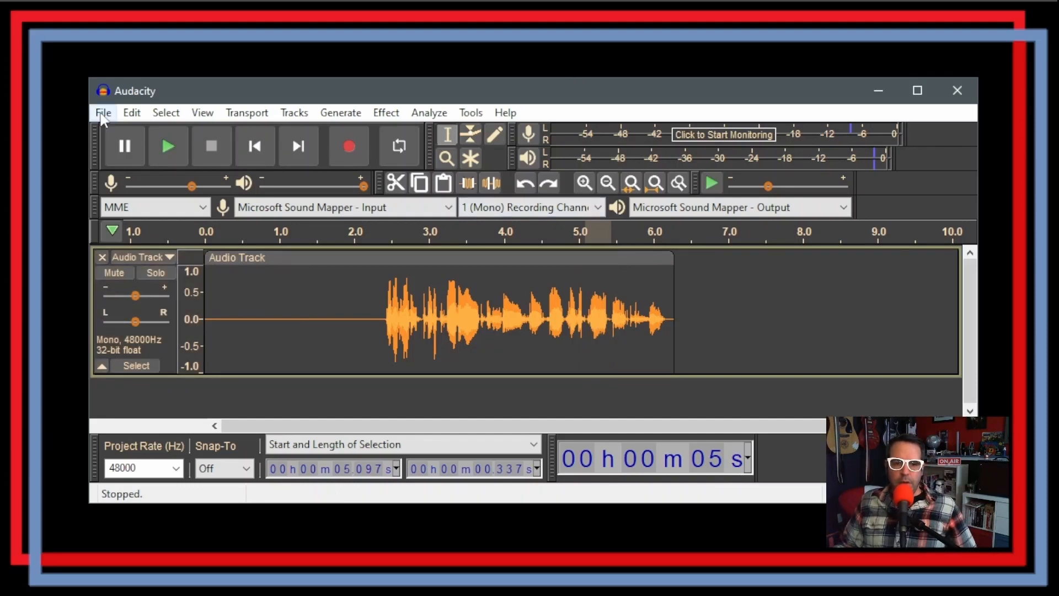
Bring up the File menu to reach the export commands.
{"action": "left_click", "coordinate": [102, 113]}
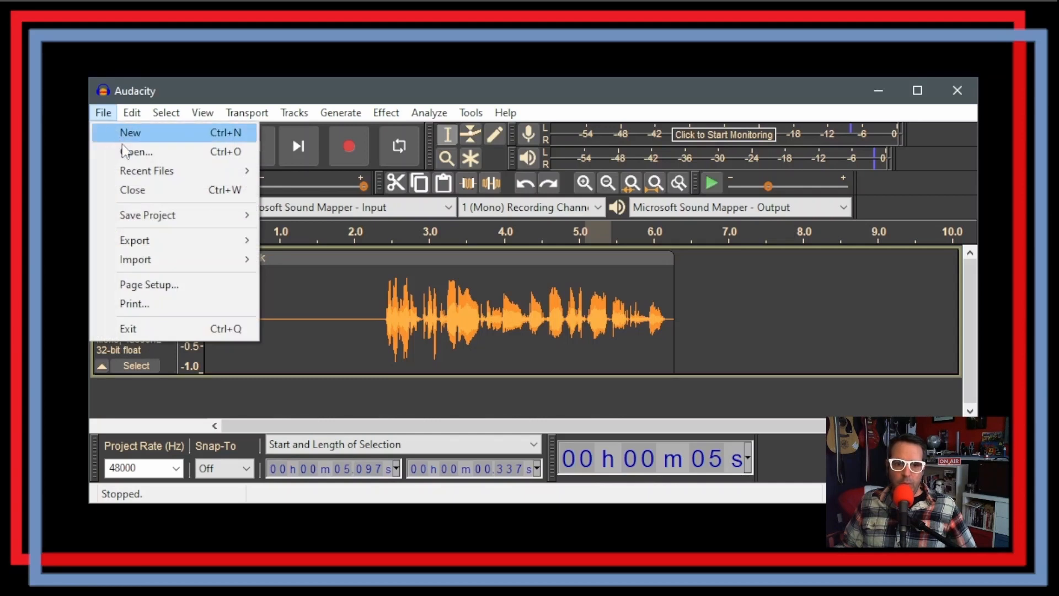